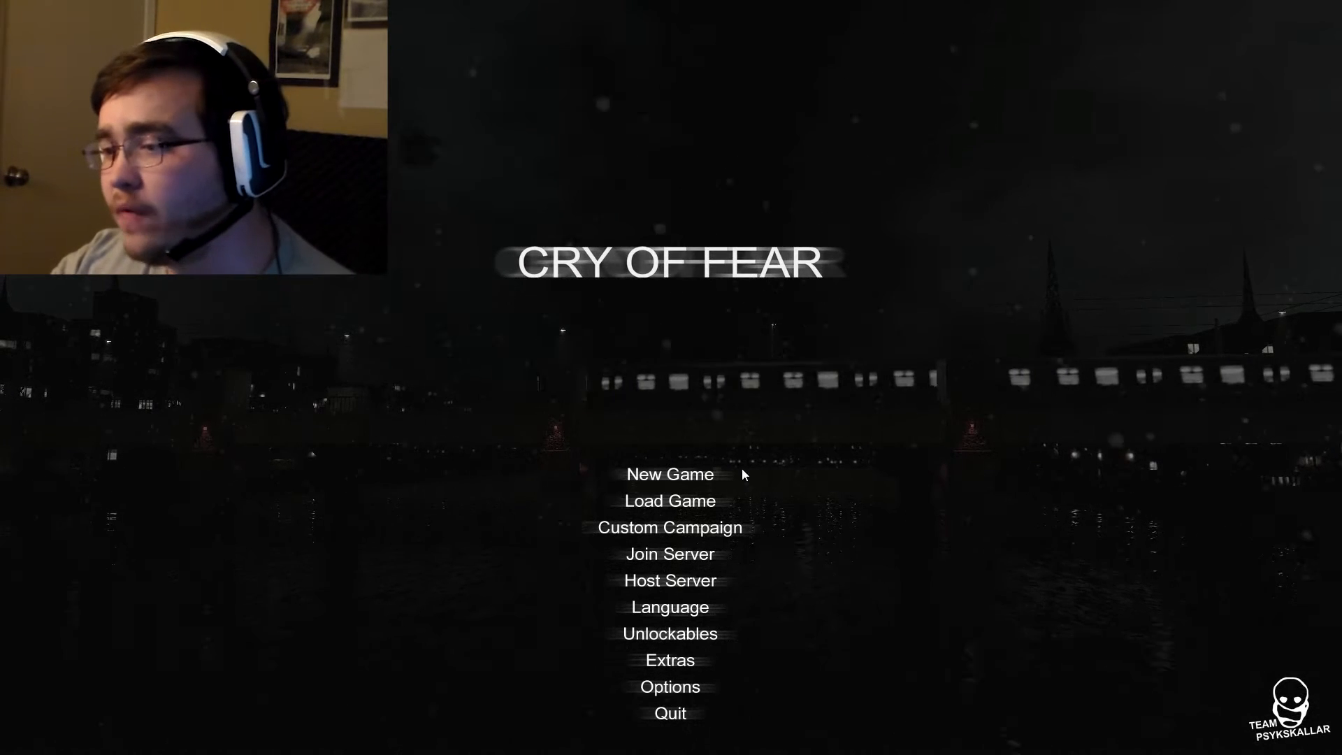
# Start a New Game from the main menu and collect the Glock 19 9mm pistol.
pyautogui.click(669, 500)
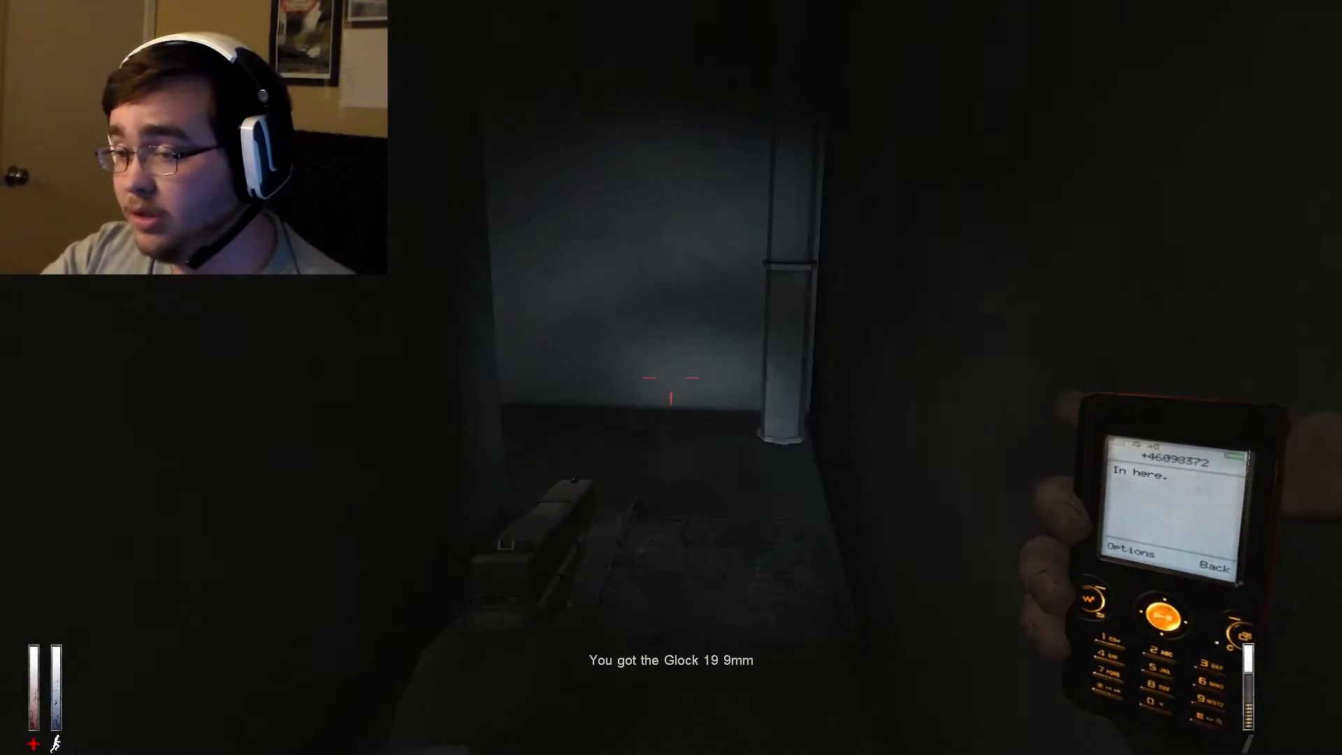
# Walk forward through the dark corridors to the taped-off door of apartment 3.
pyautogui.press('w')
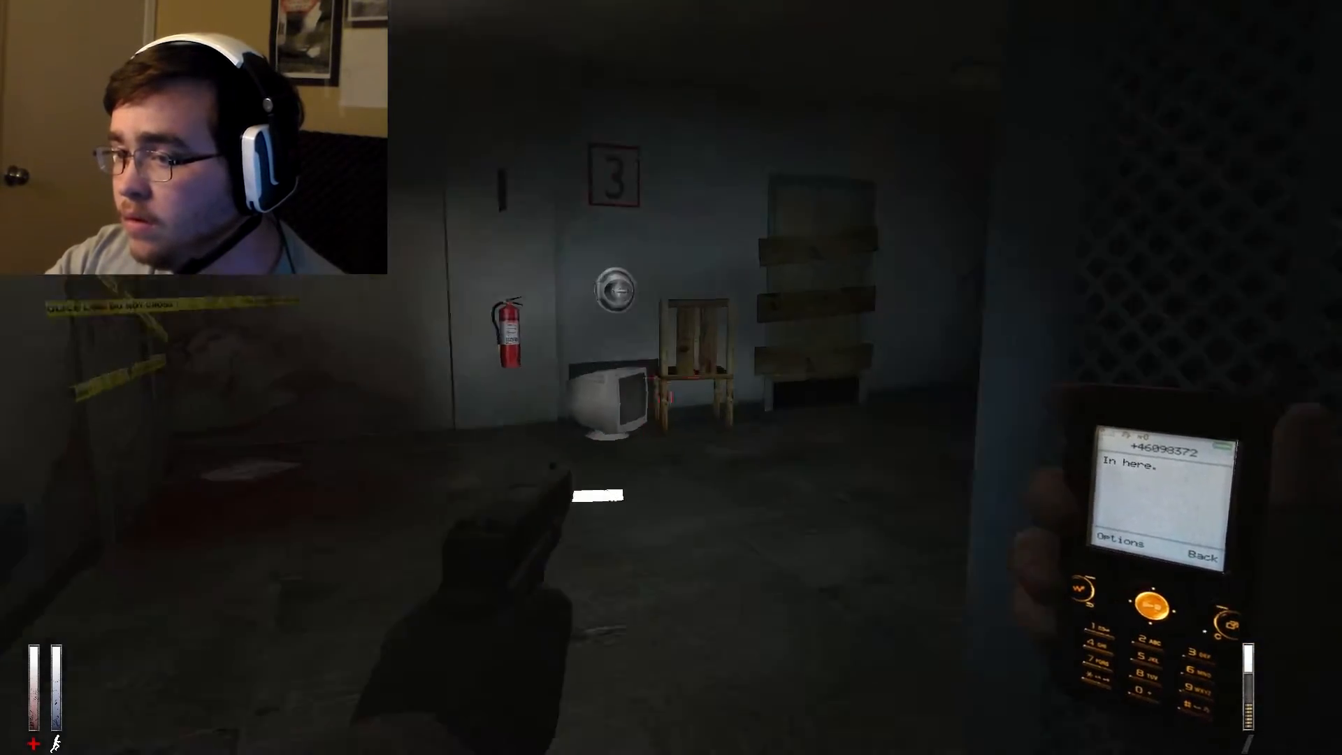
pyautogui.moveTo(671, 378)
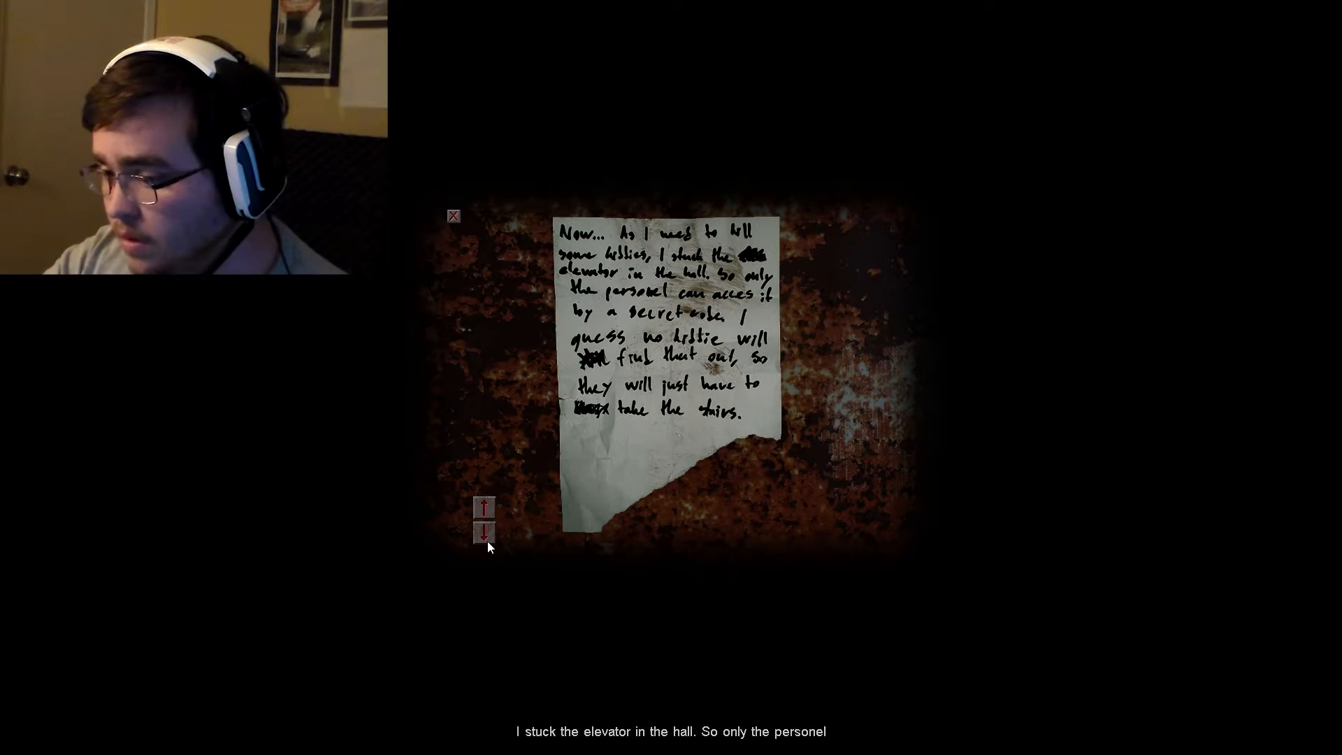
# Read the handwritten note about the elevator stuck in the hall and close it.
pyautogui.click(453, 216)
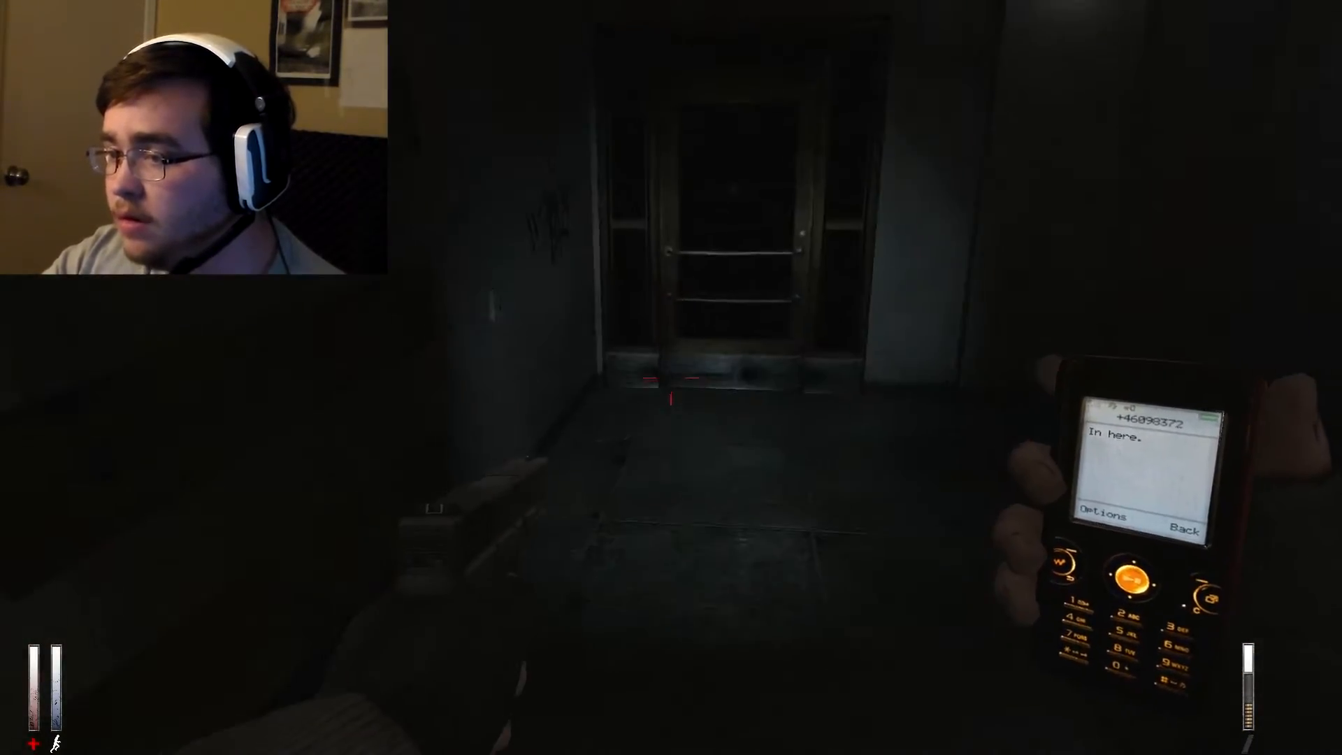
pyautogui.moveTo(671, 398)
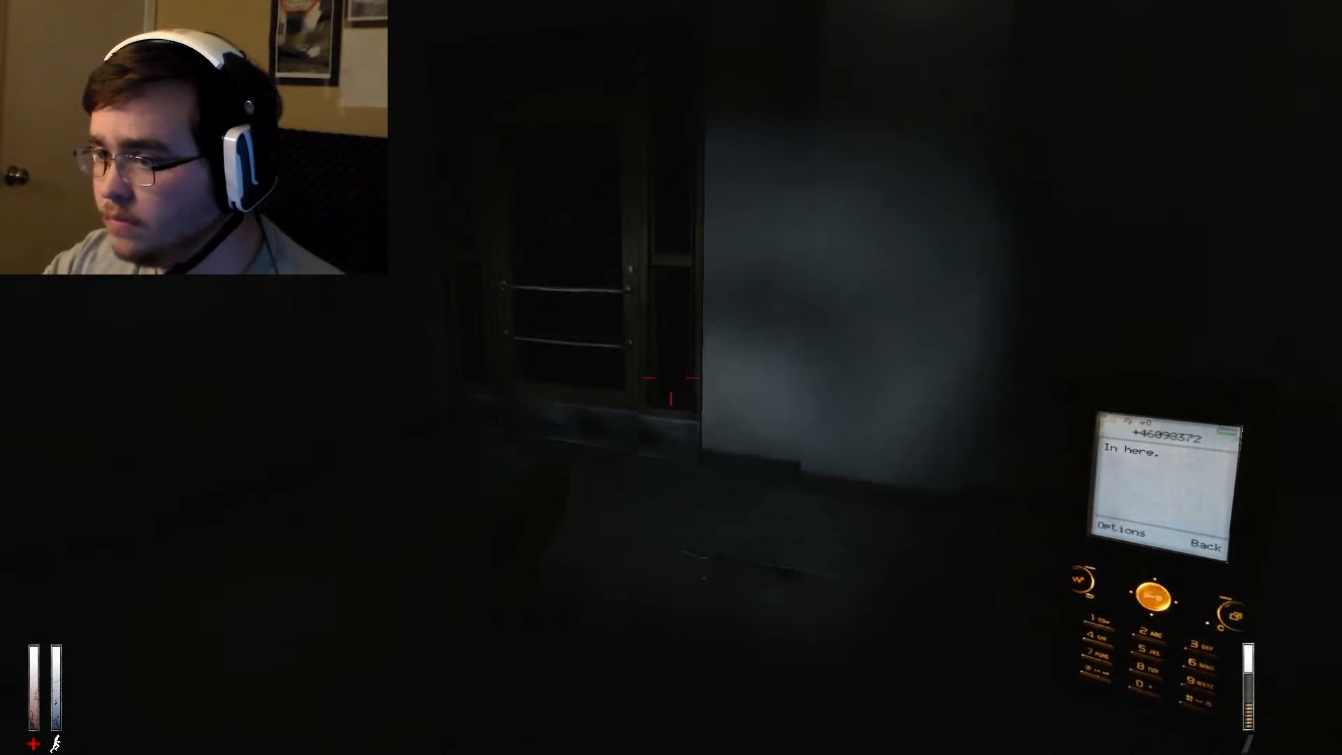
pyautogui.moveTo(671, 378)
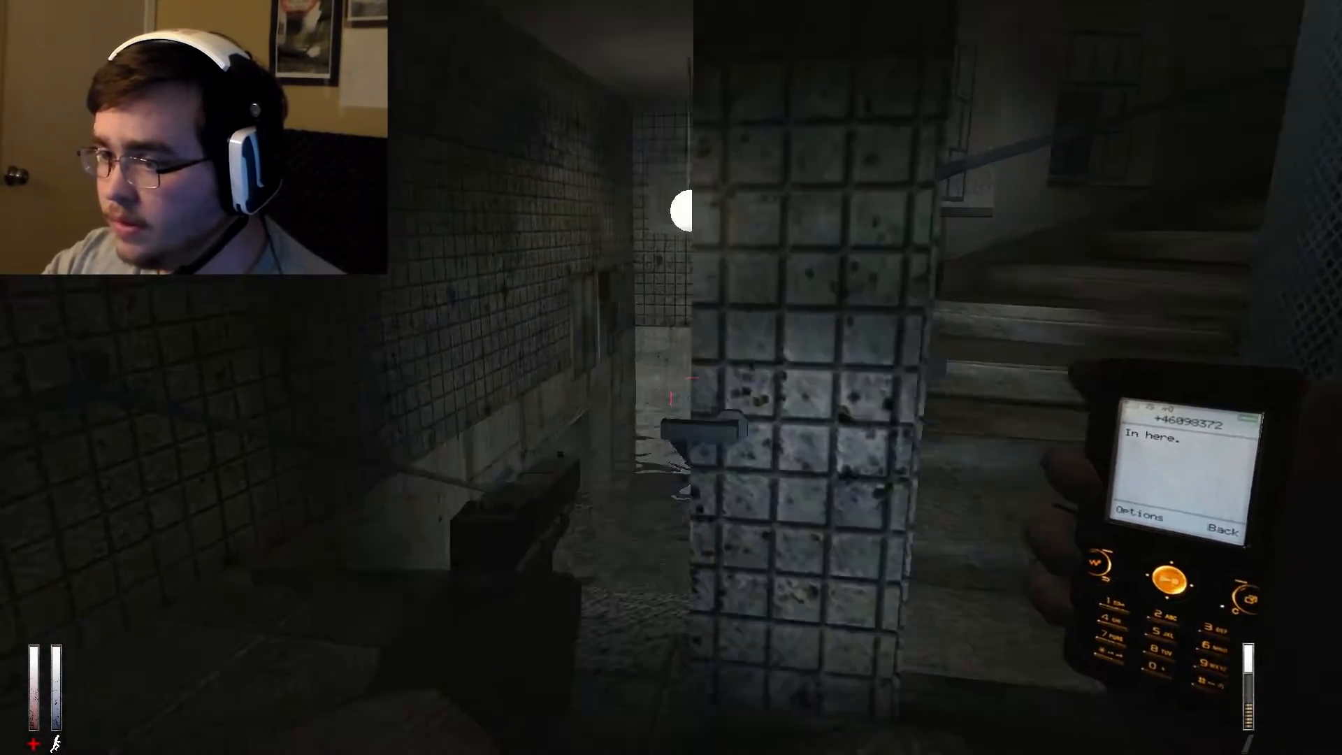
pyautogui.moveTo(670, 378)
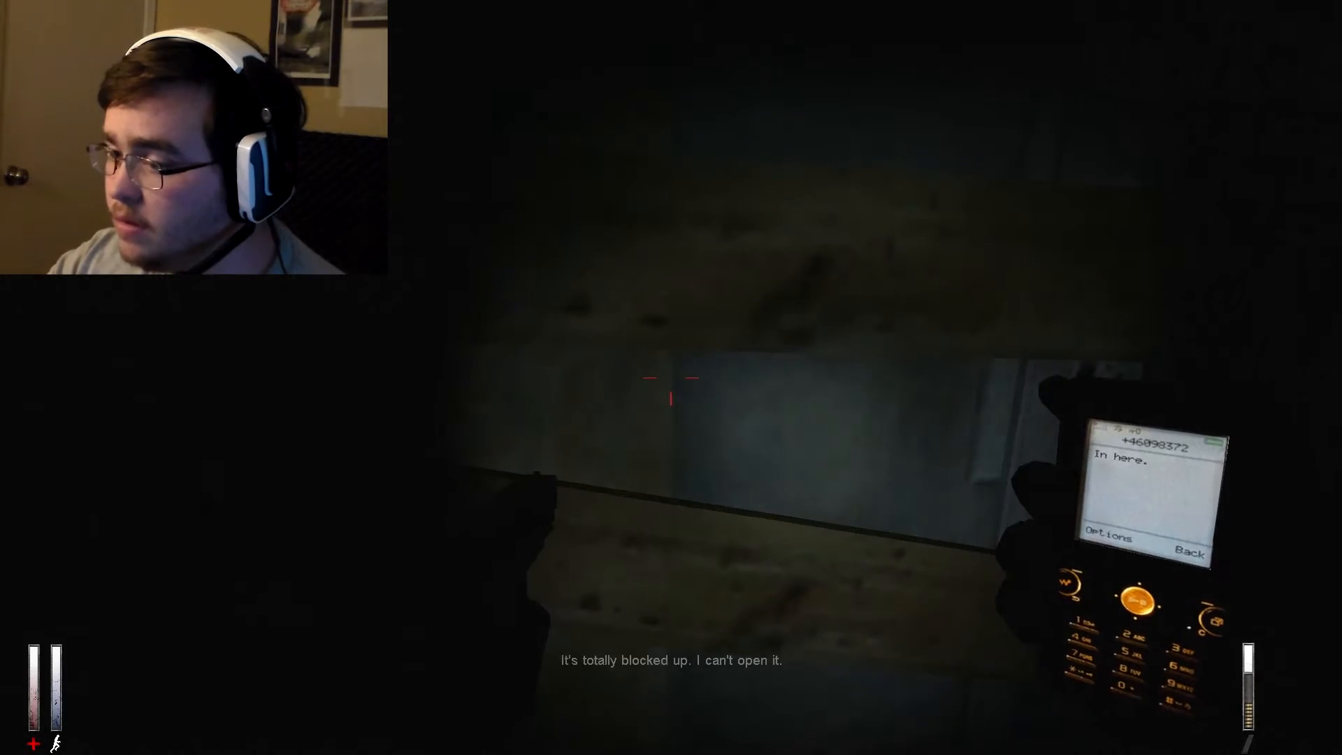
pyautogui.moveTo(671, 390)
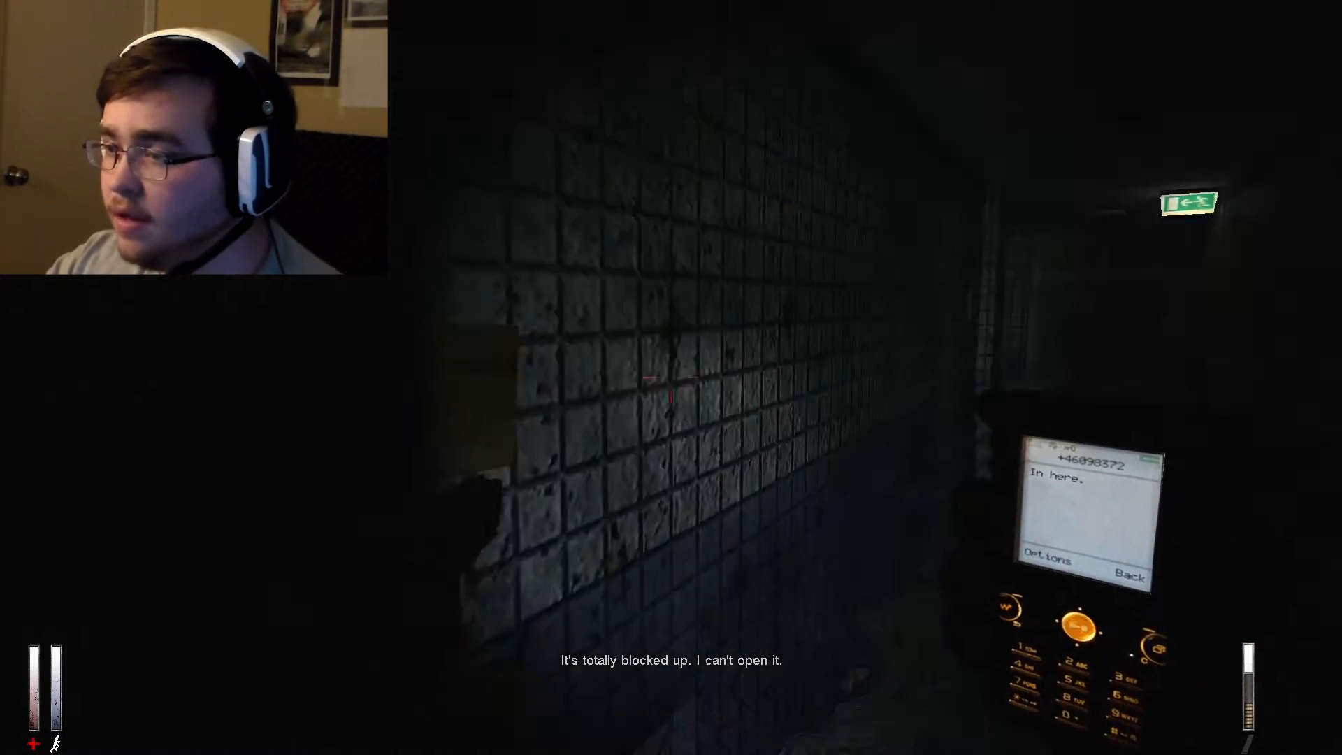
pyautogui.moveTo(671, 376)
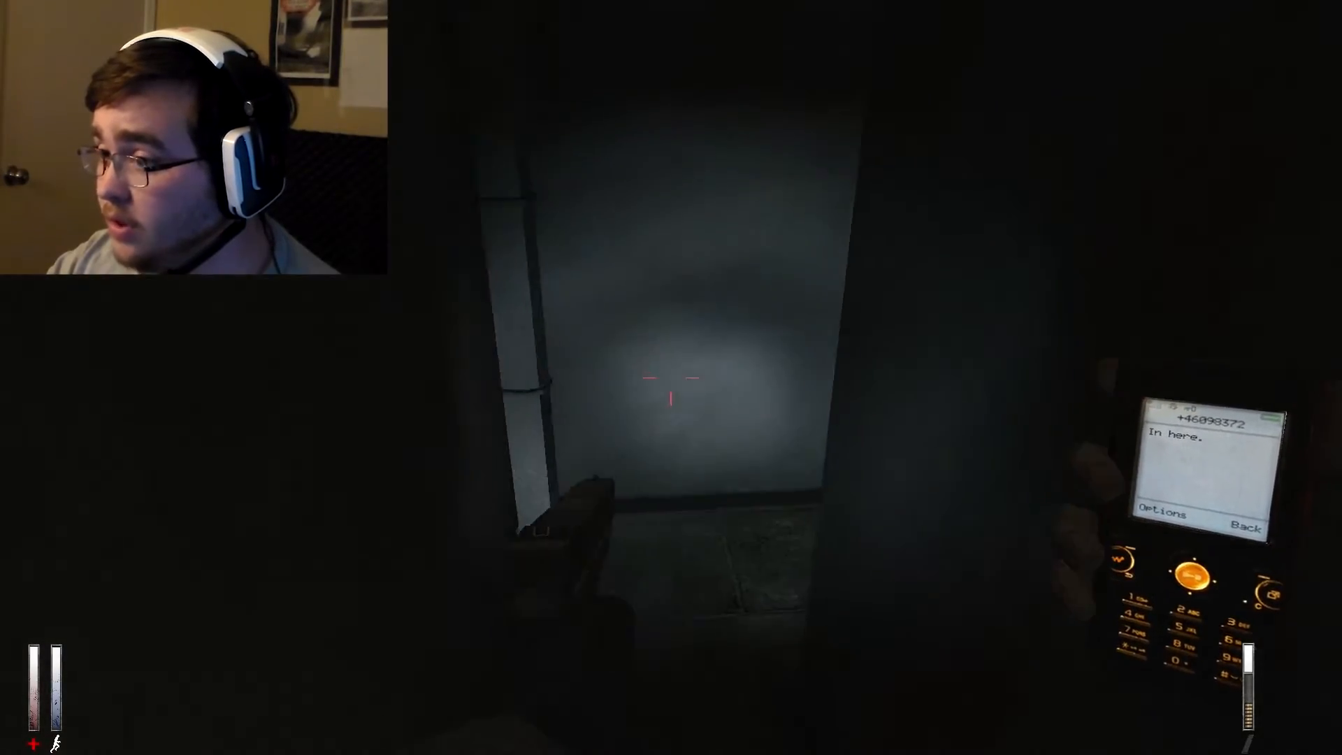
pyautogui.moveTo(670, 377)
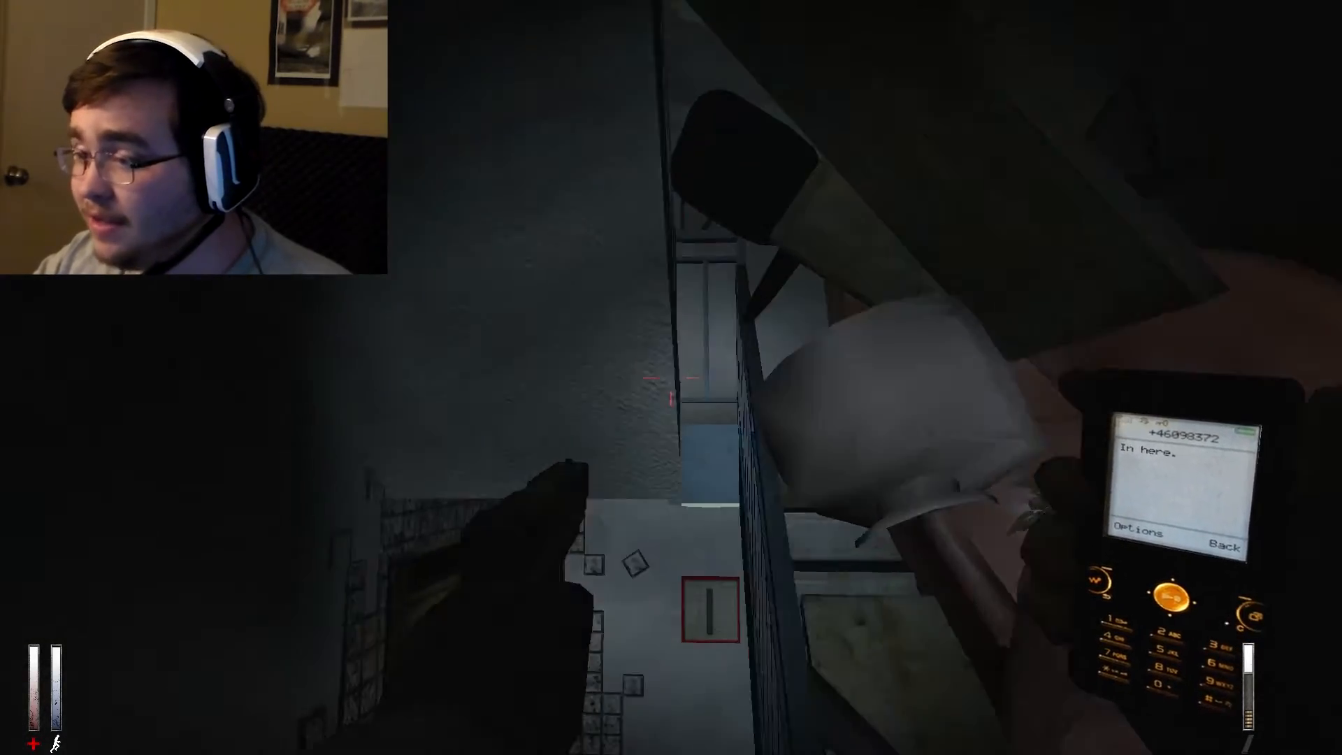
pyautogui.moveTo(670, 377)
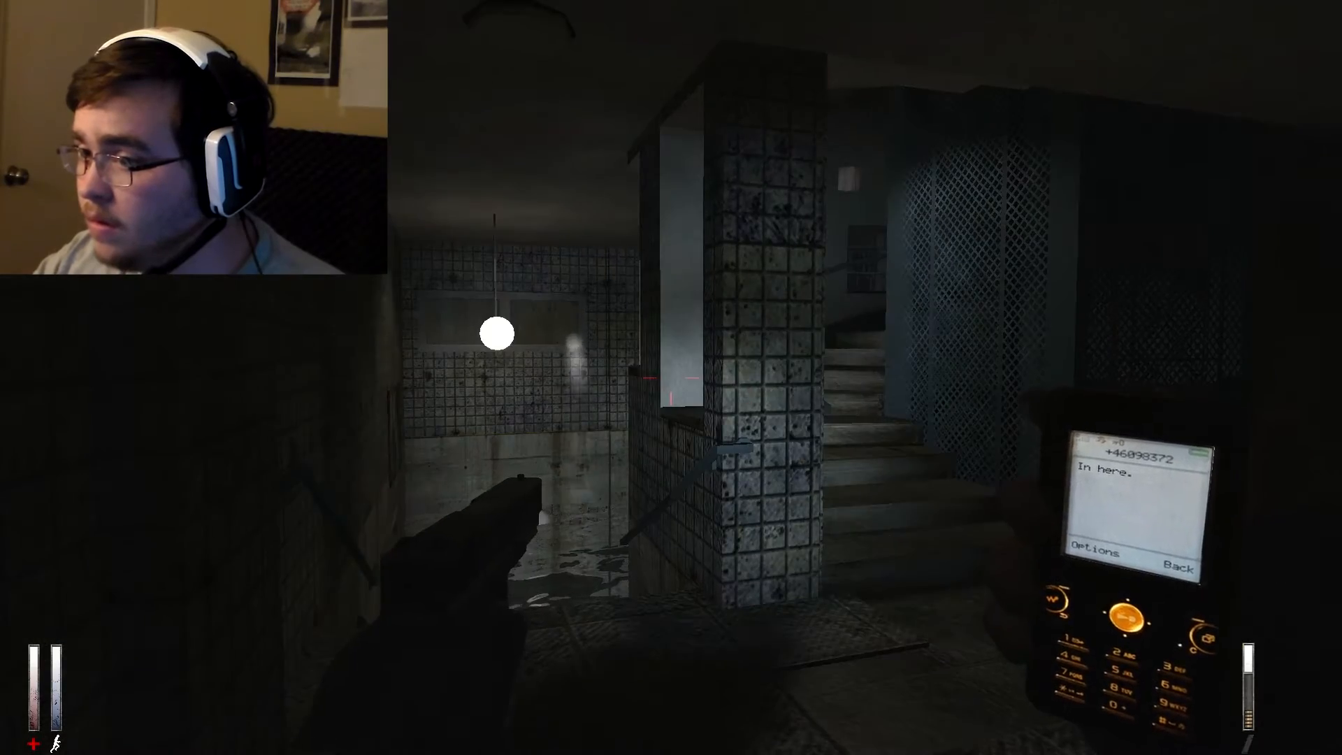
pyautogui.moveTo(671, 378)
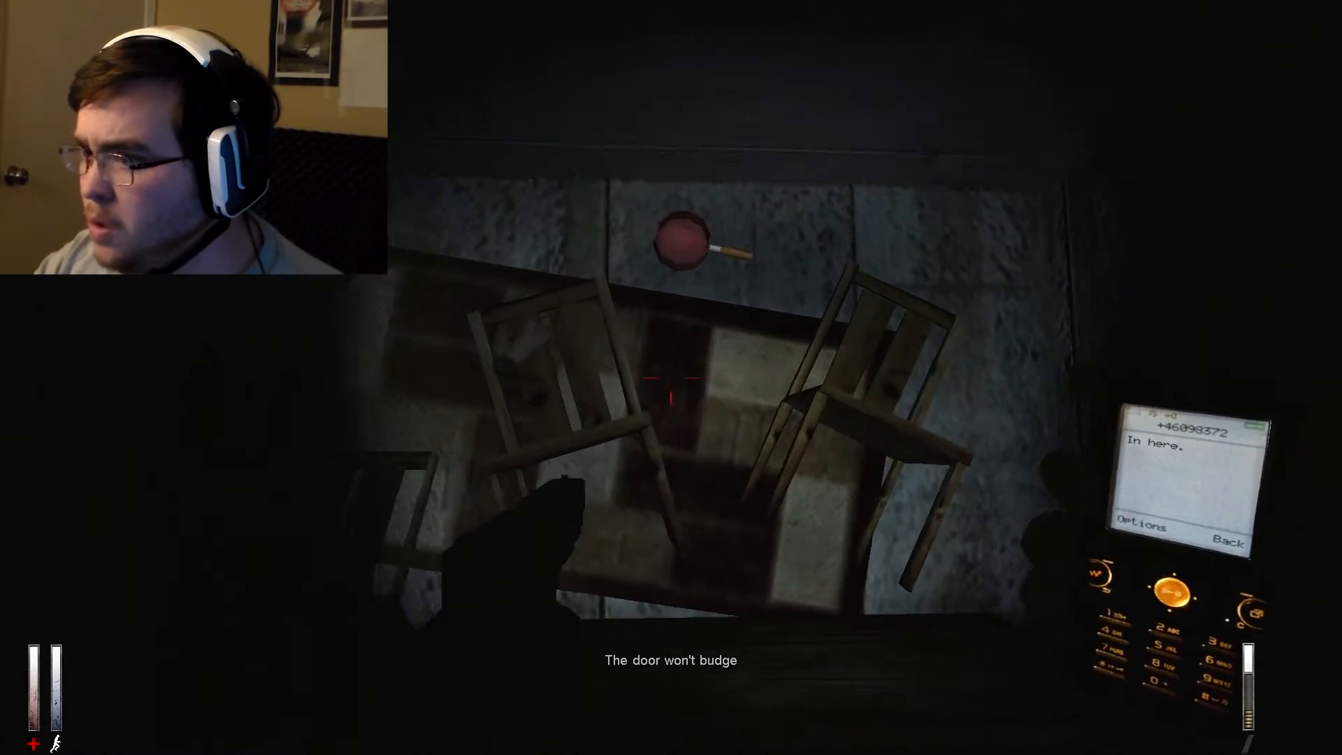
pyautogui.moveTo(671, 378)
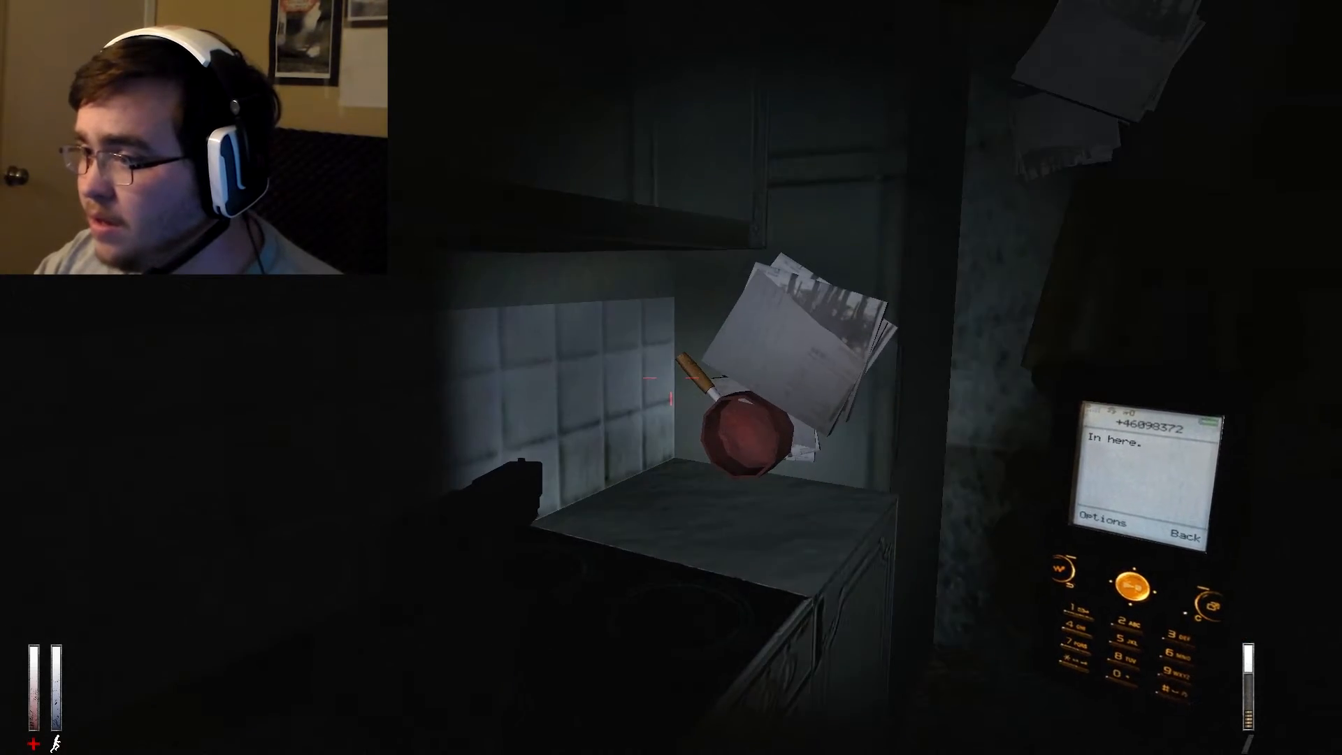
pyautogui.moveTo(671, 377)
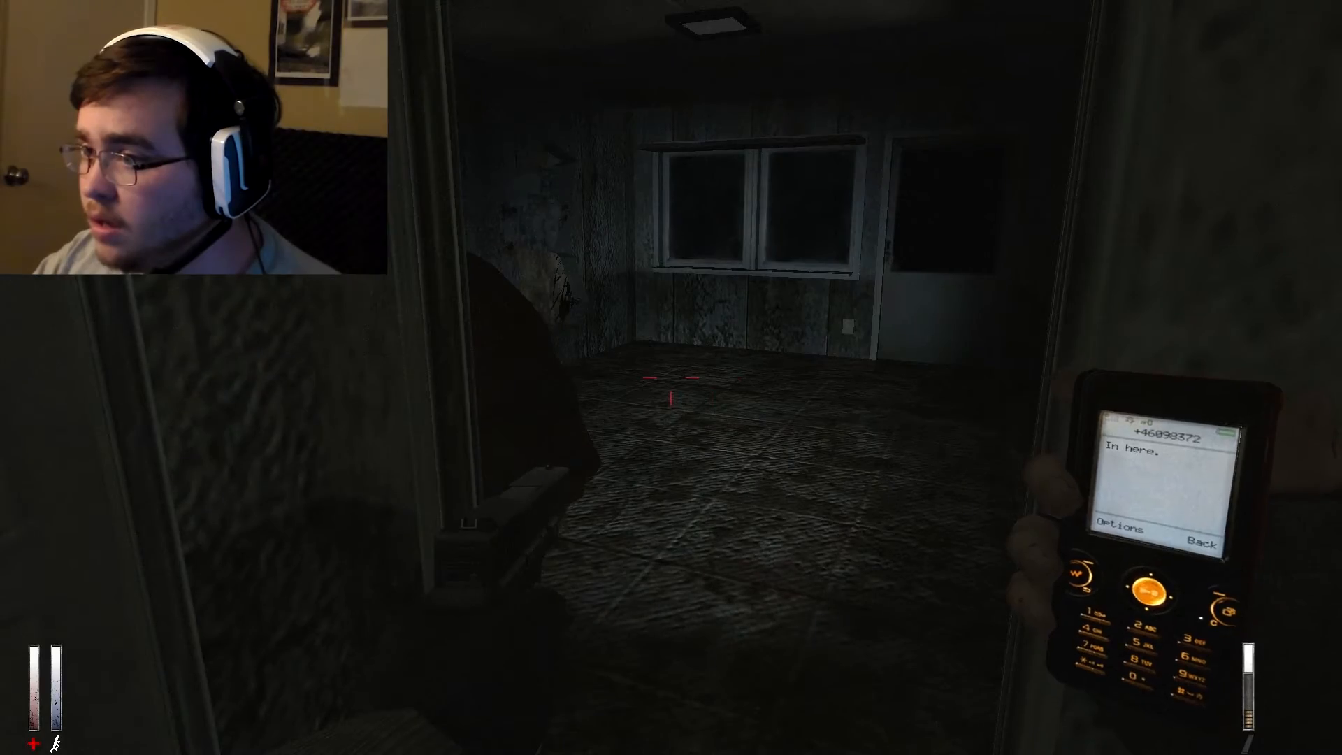
pyautogui.moveTo(671, 399)
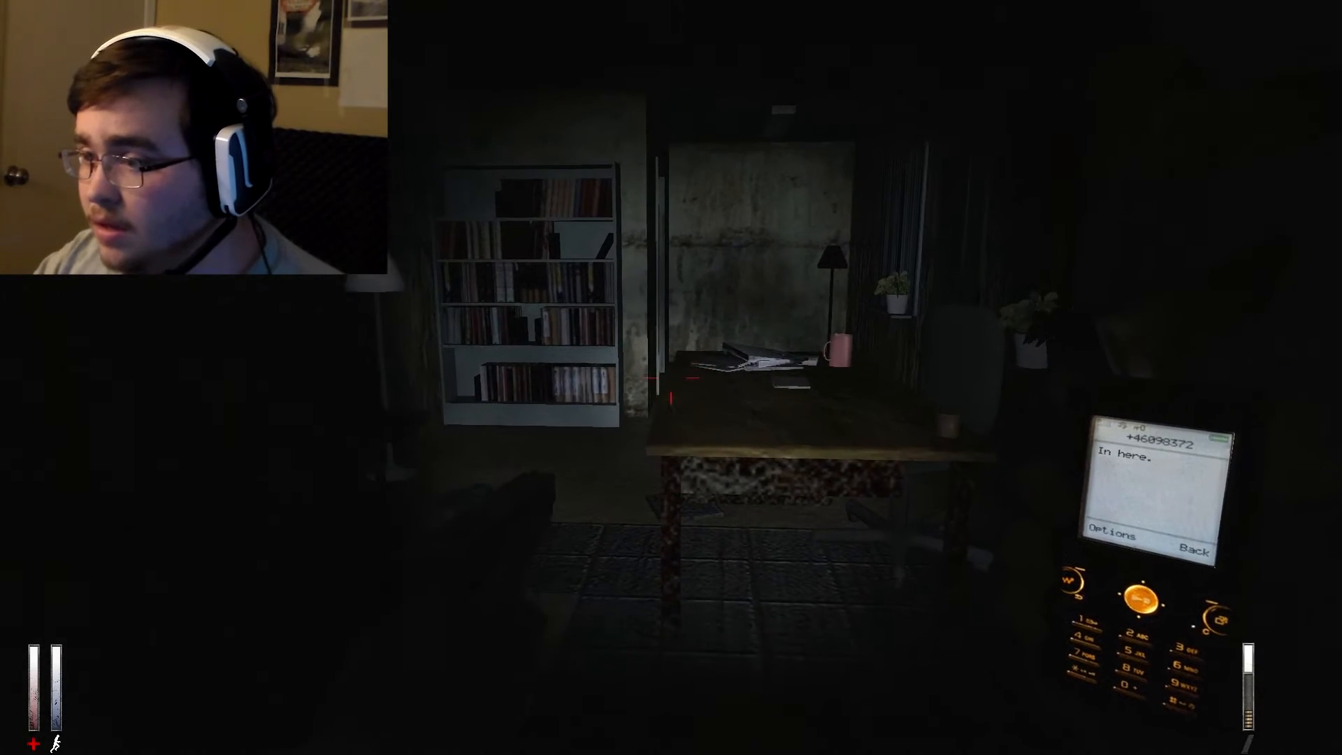
pyautogui.moveTo(671, 377)
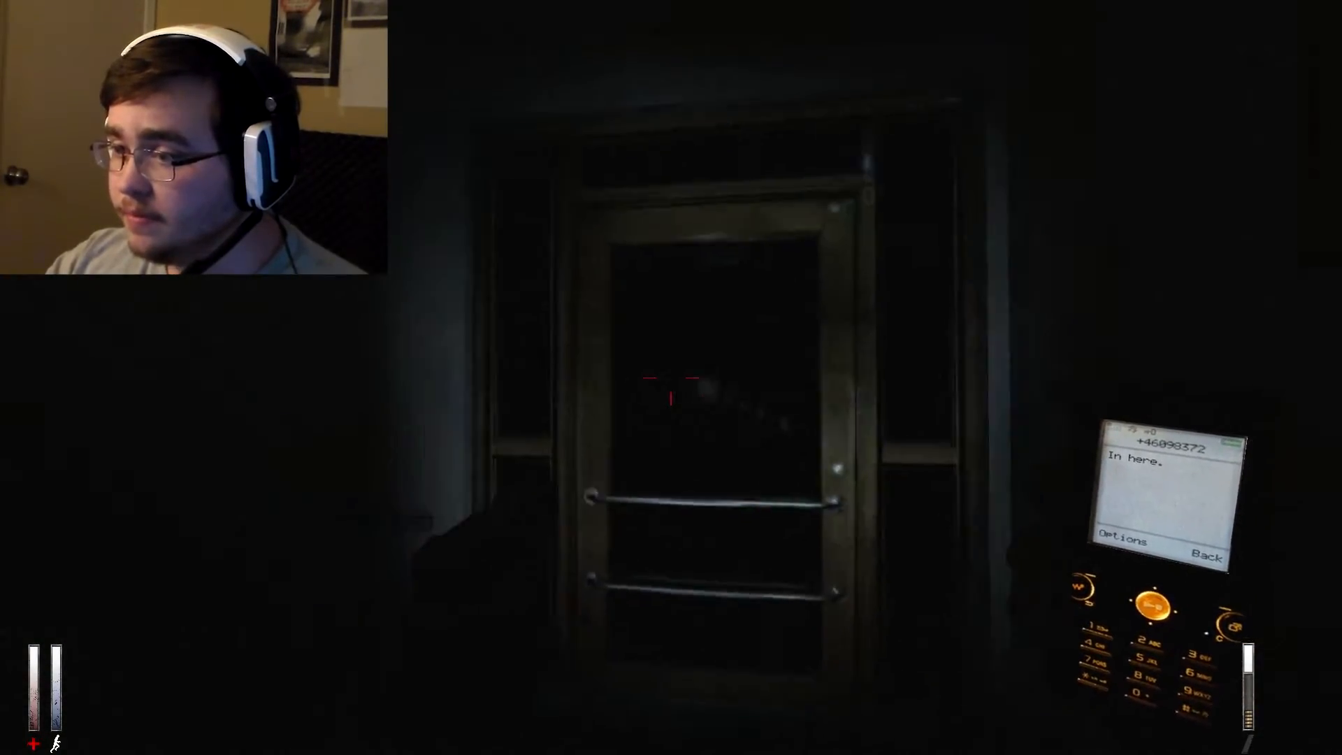
# Walk out of the study with the bookshelf up to the glass double doors.
pyautogui.press('w')
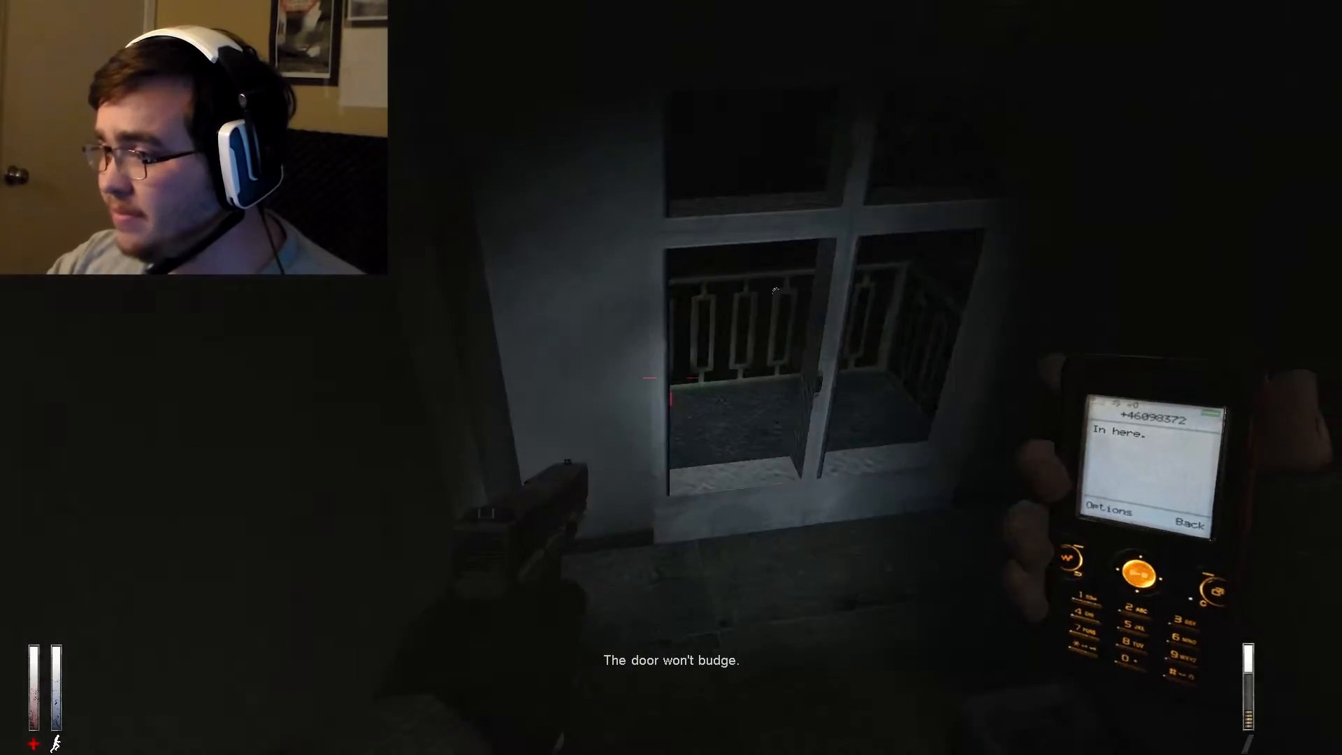
pyautogui.moveTo(671, 376)
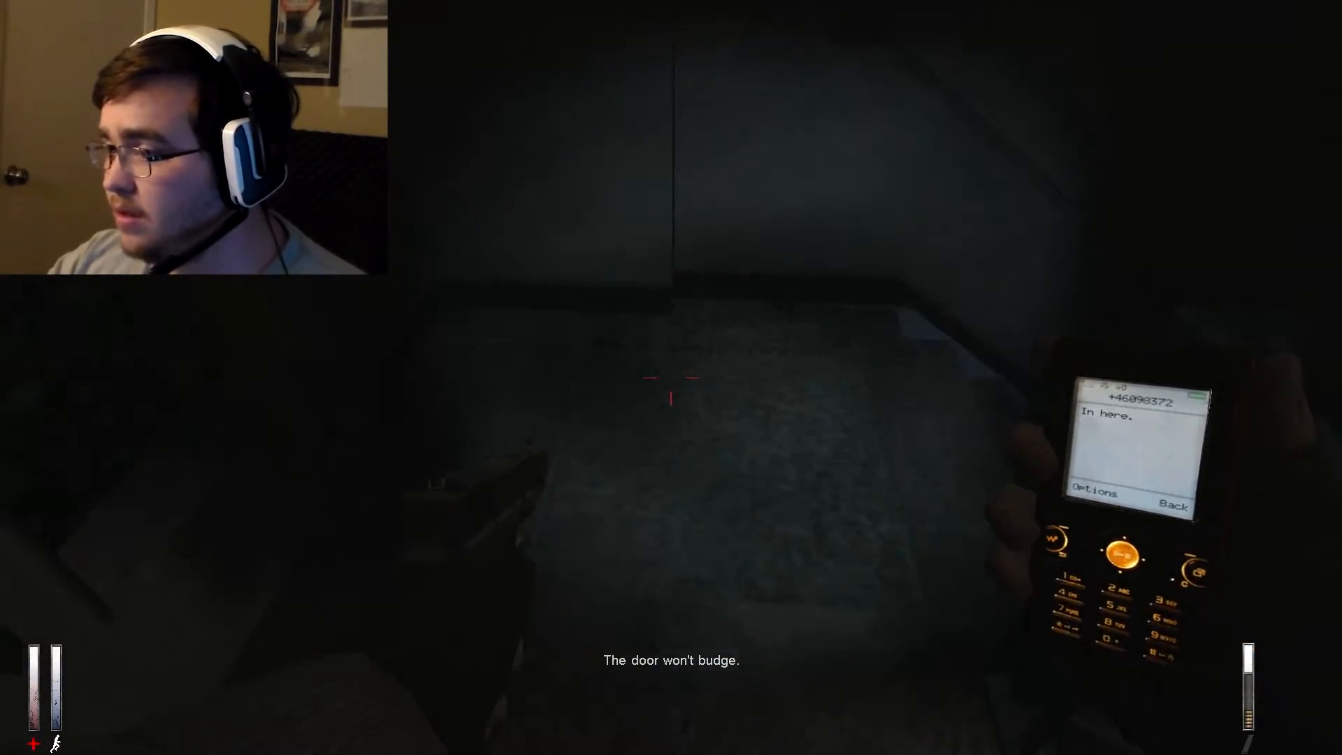
pyautogui.moveTo(671, 398)
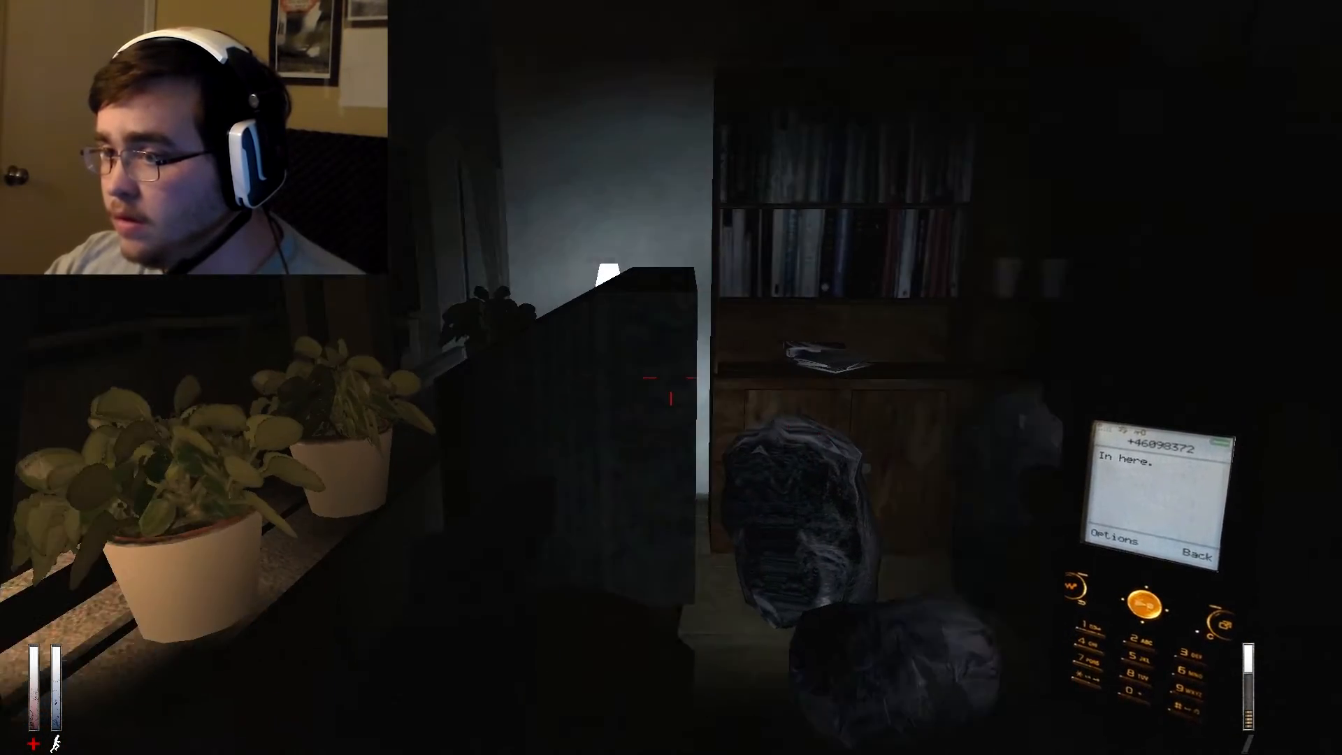
pyautogui.moveTo(670, 378)
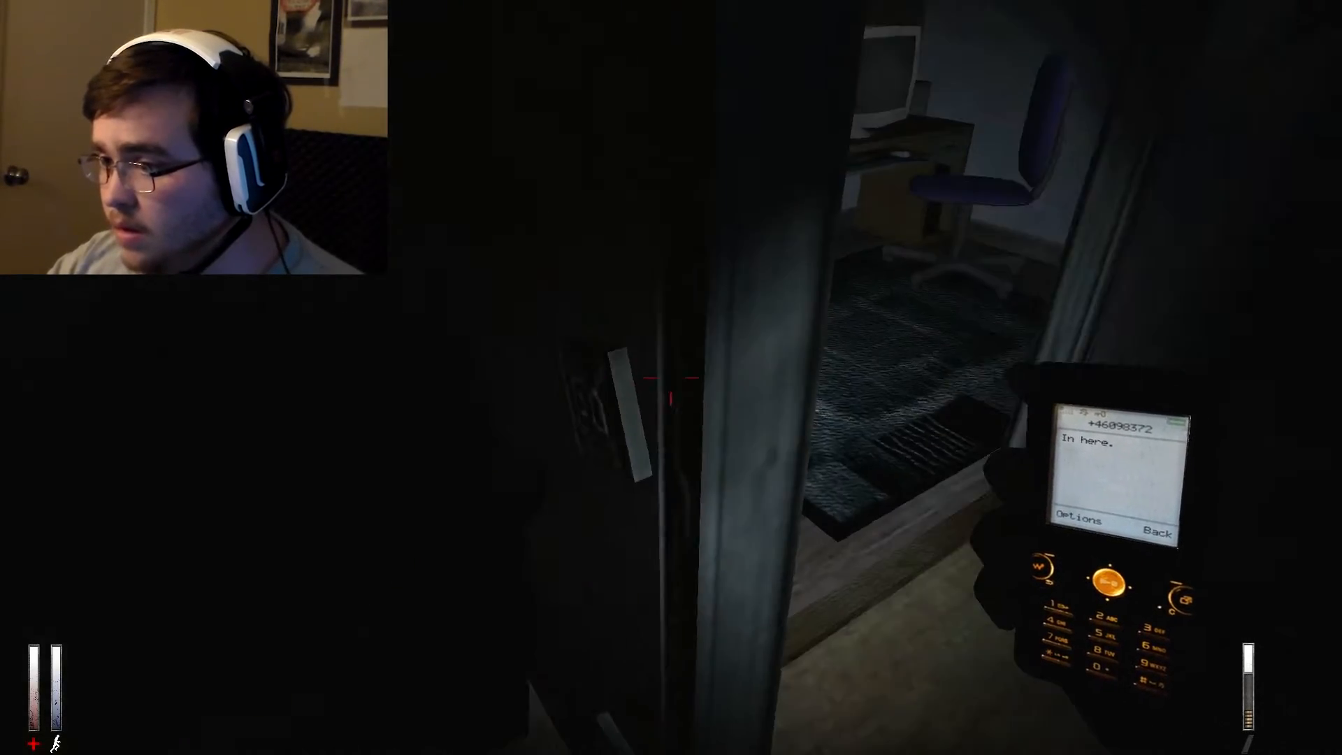
pyautogui.moveTo(670, 378)
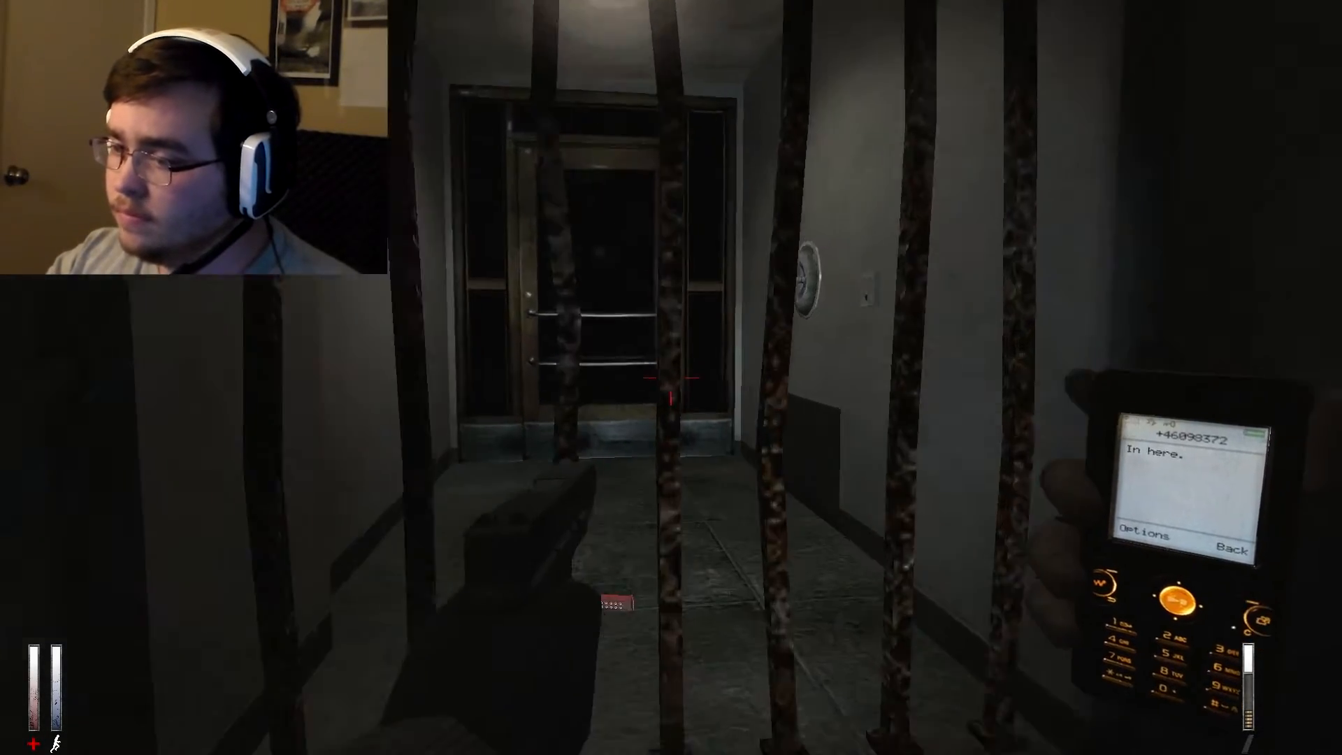
pyautogui.moveTo(671, 378)
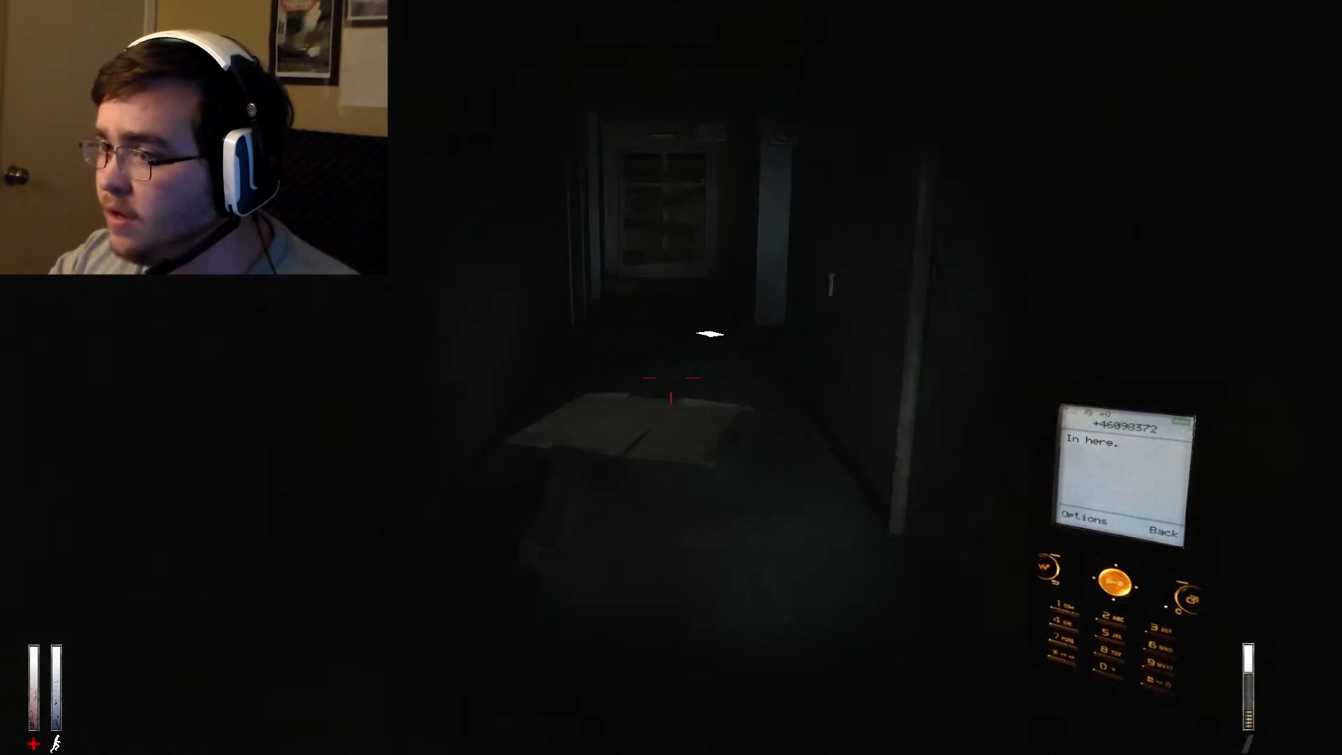
pyautogui.moveTo(671, 378)
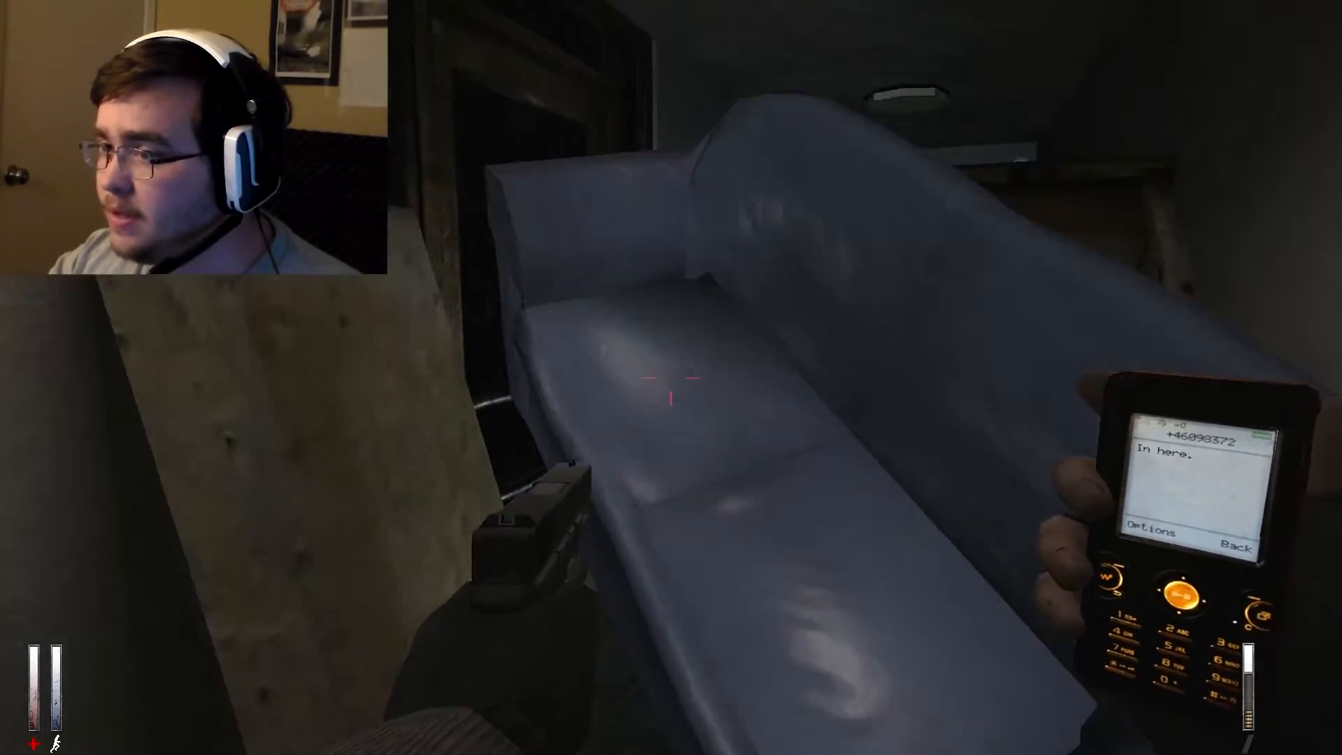
pyautogui.moveTo(671, 378)
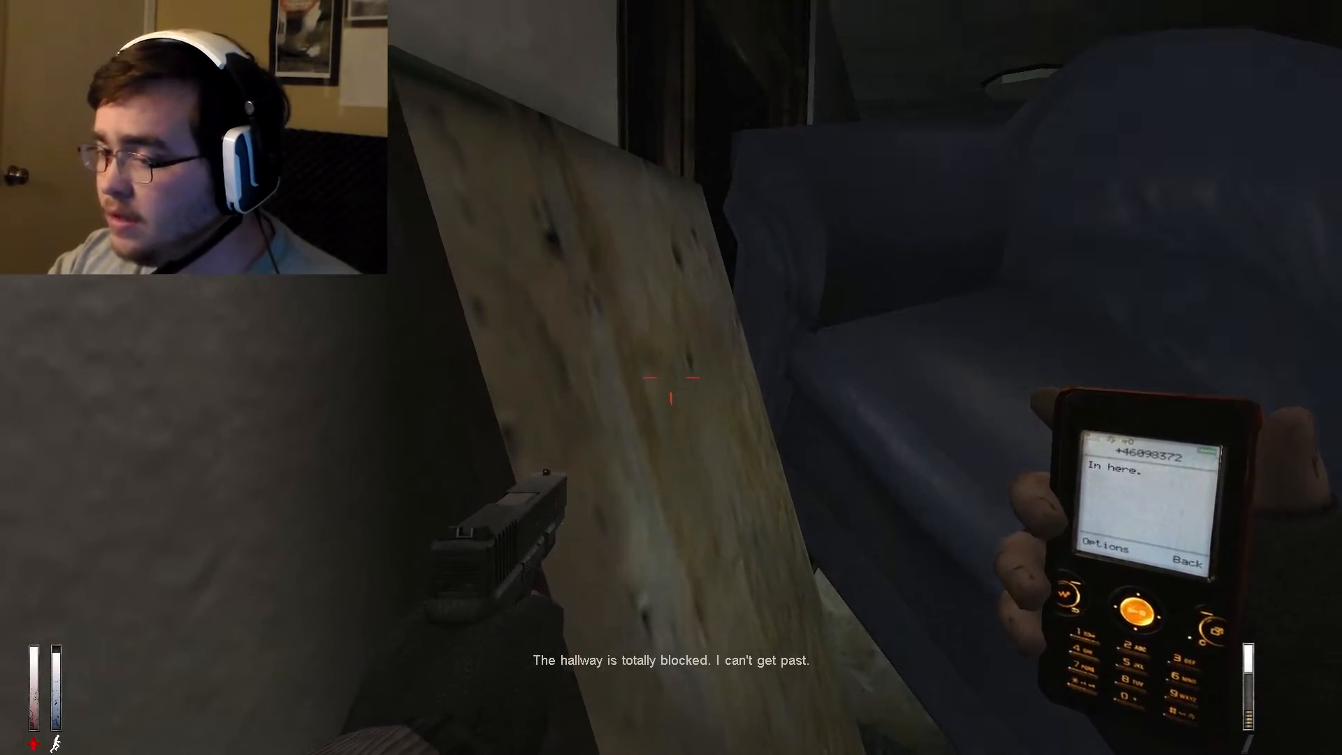
pyautogui.moveTo(671, 377)
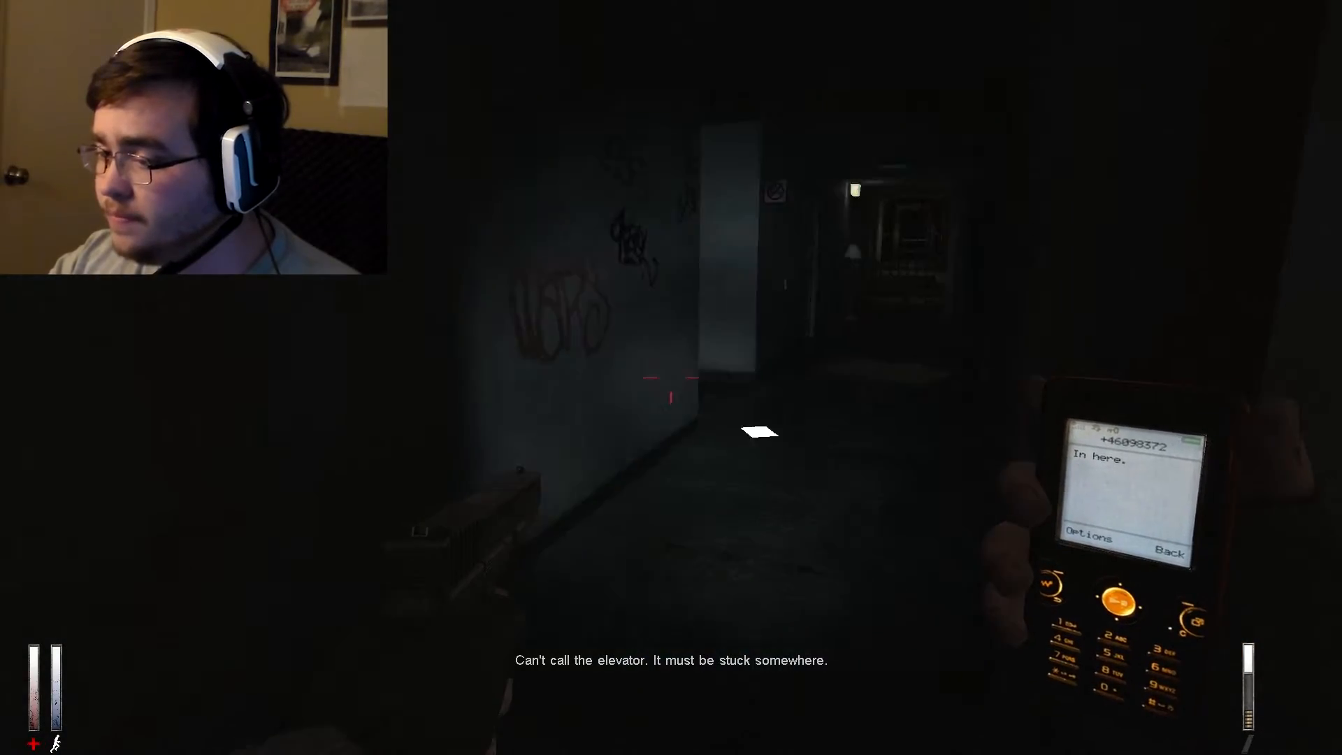
pyautogui.moveTo(671, 397)
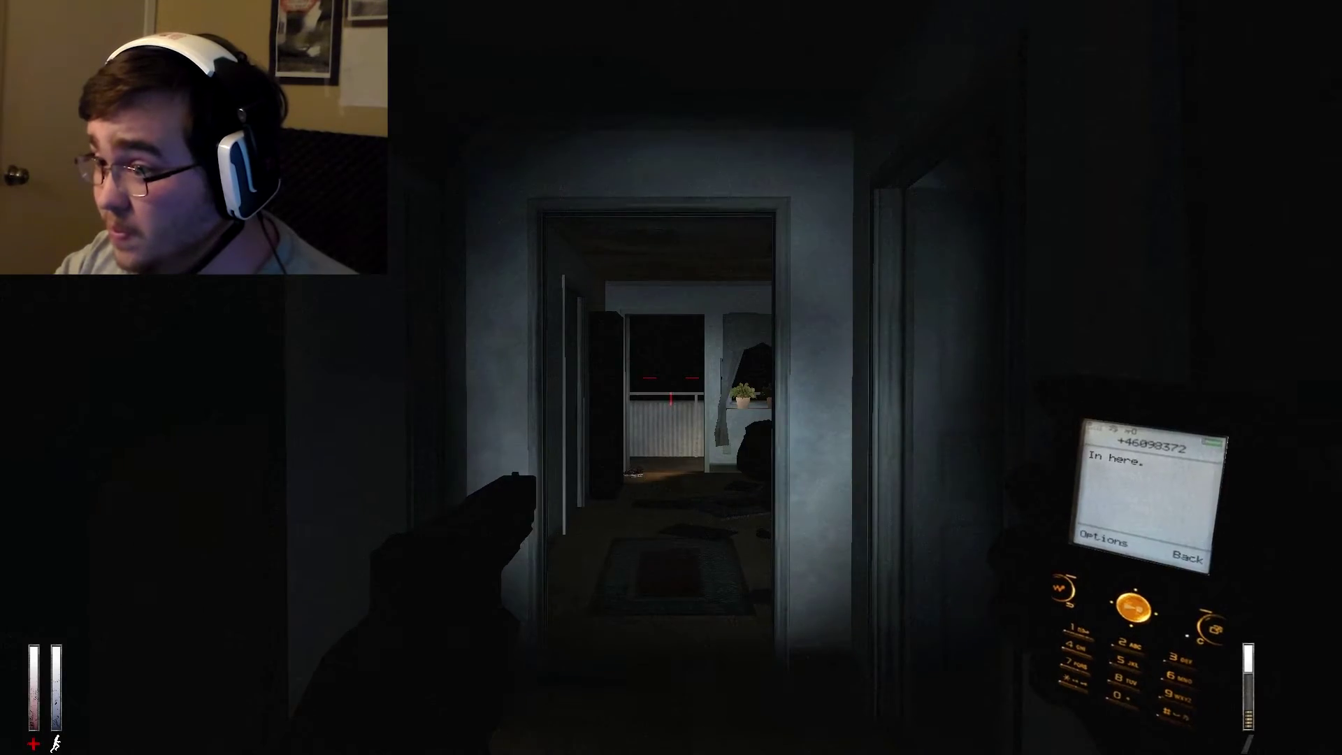
pyautogui.moveTo(670, 377)
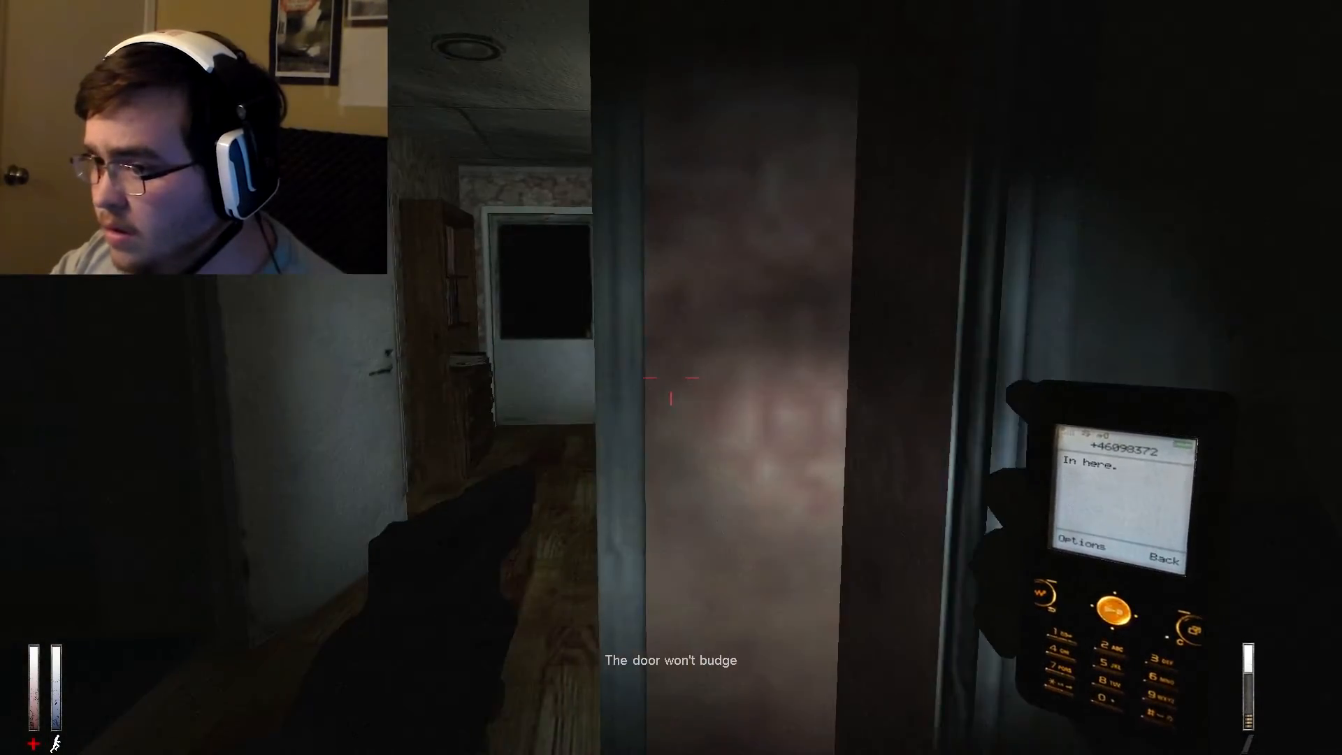
pyautogui.moveTo(670, 386)
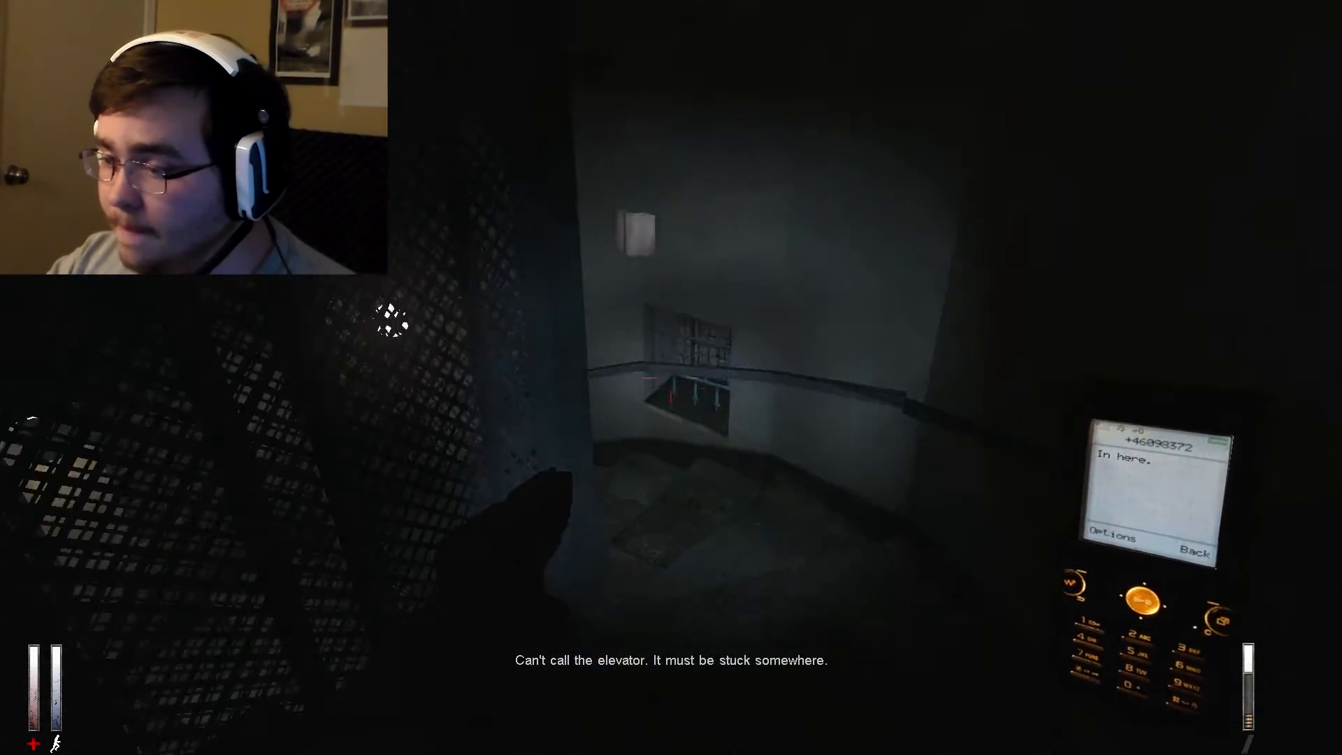
pyautogui.moveTo(671, 378)
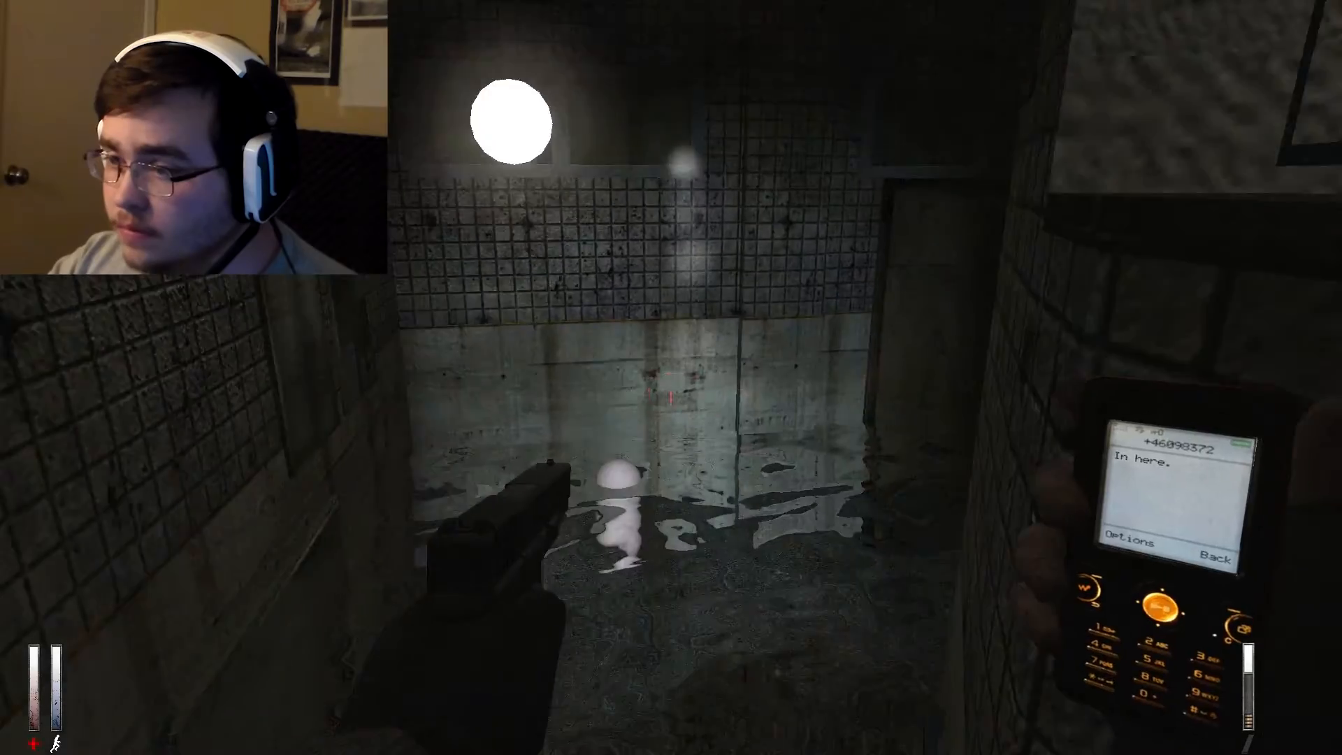
pyautogui.moveTo(671, 377)
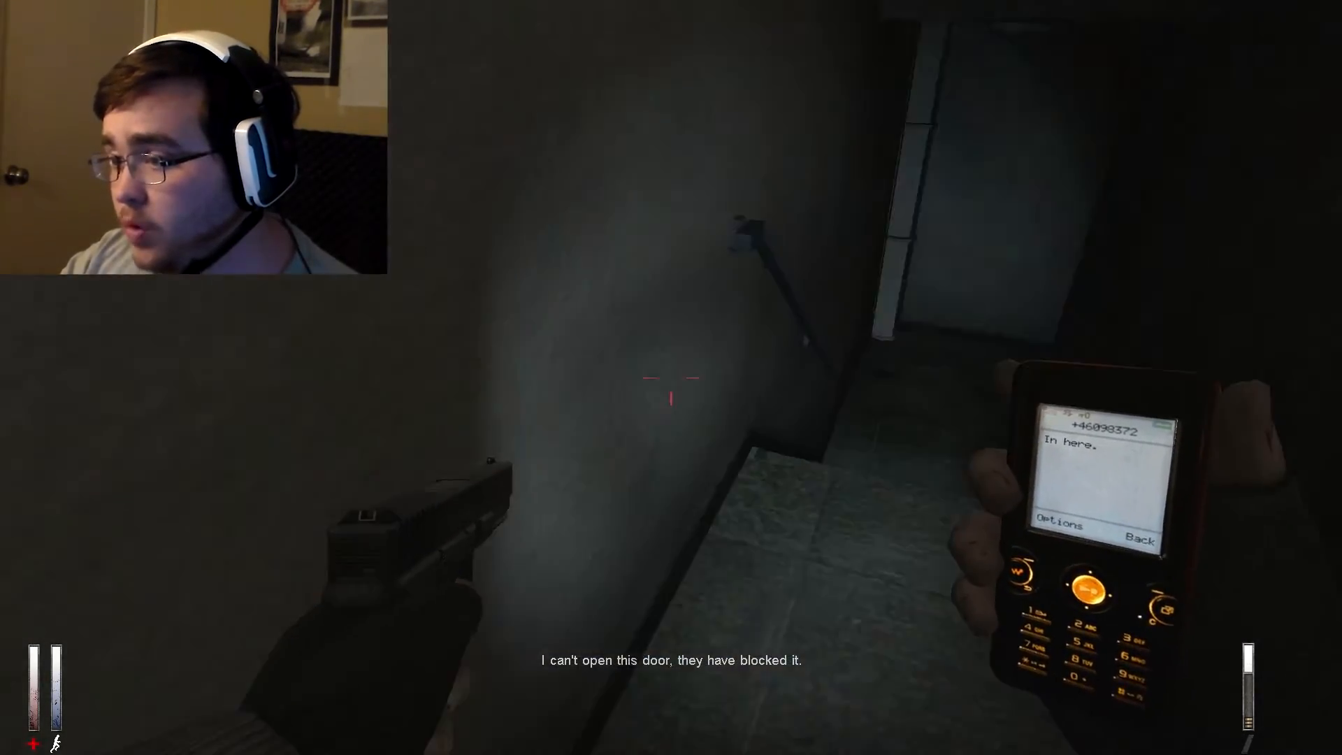
pyautogui.moveTo(671, 377)
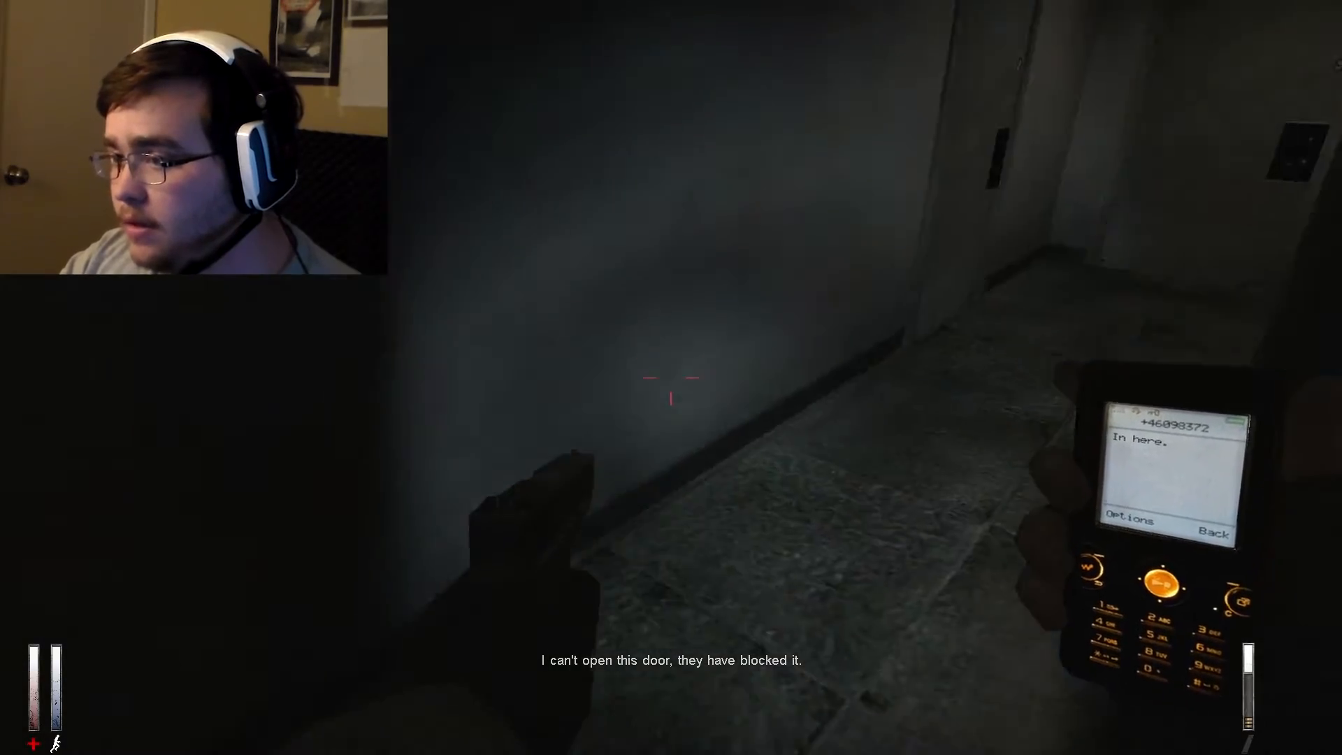
pyautogui.moveTo(671, 380)
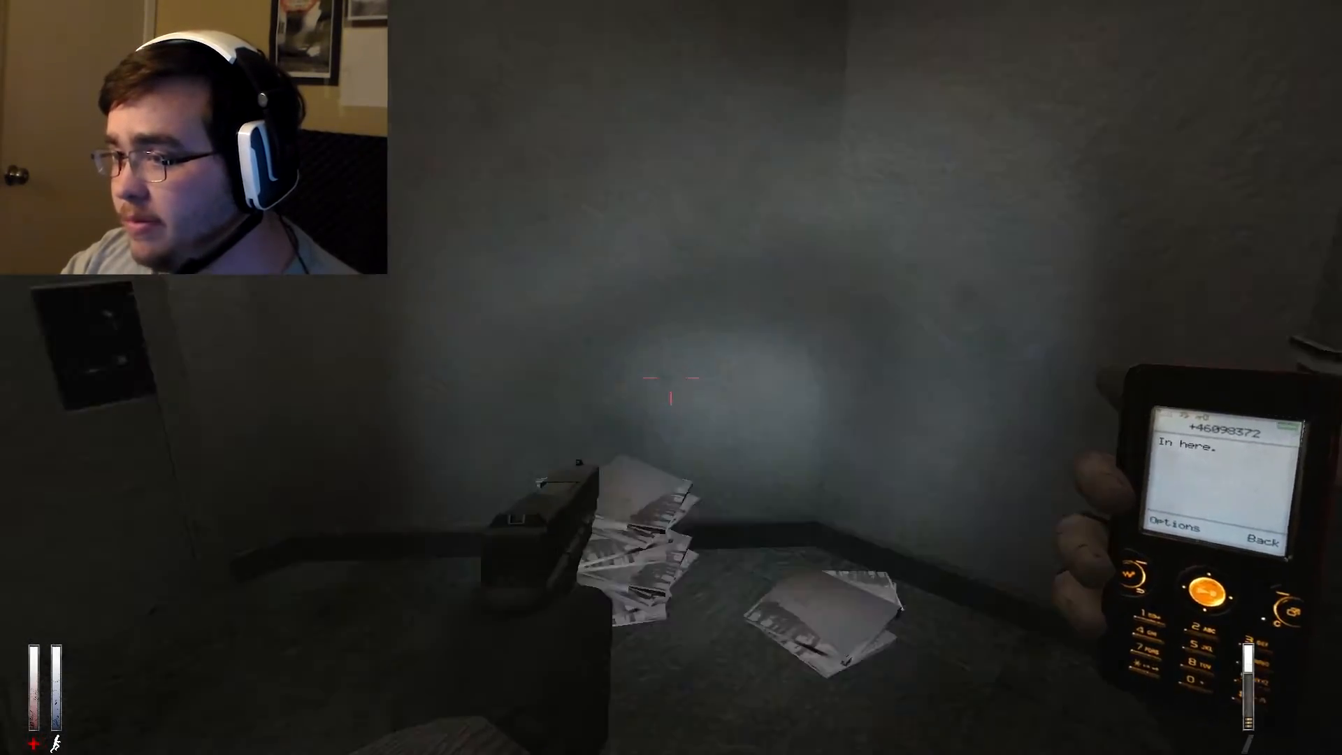
pyautogui.moveTo(671, 378)
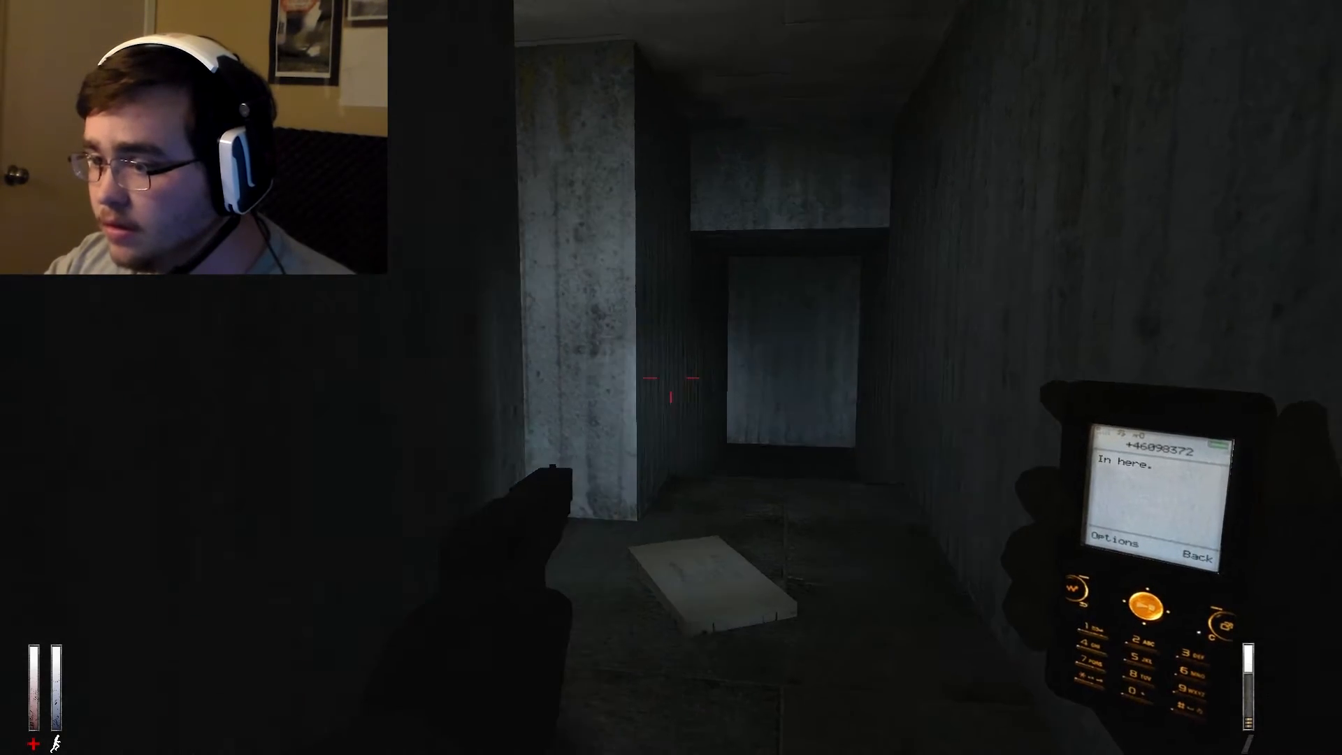
pyautogui.moveTo(671, 378)
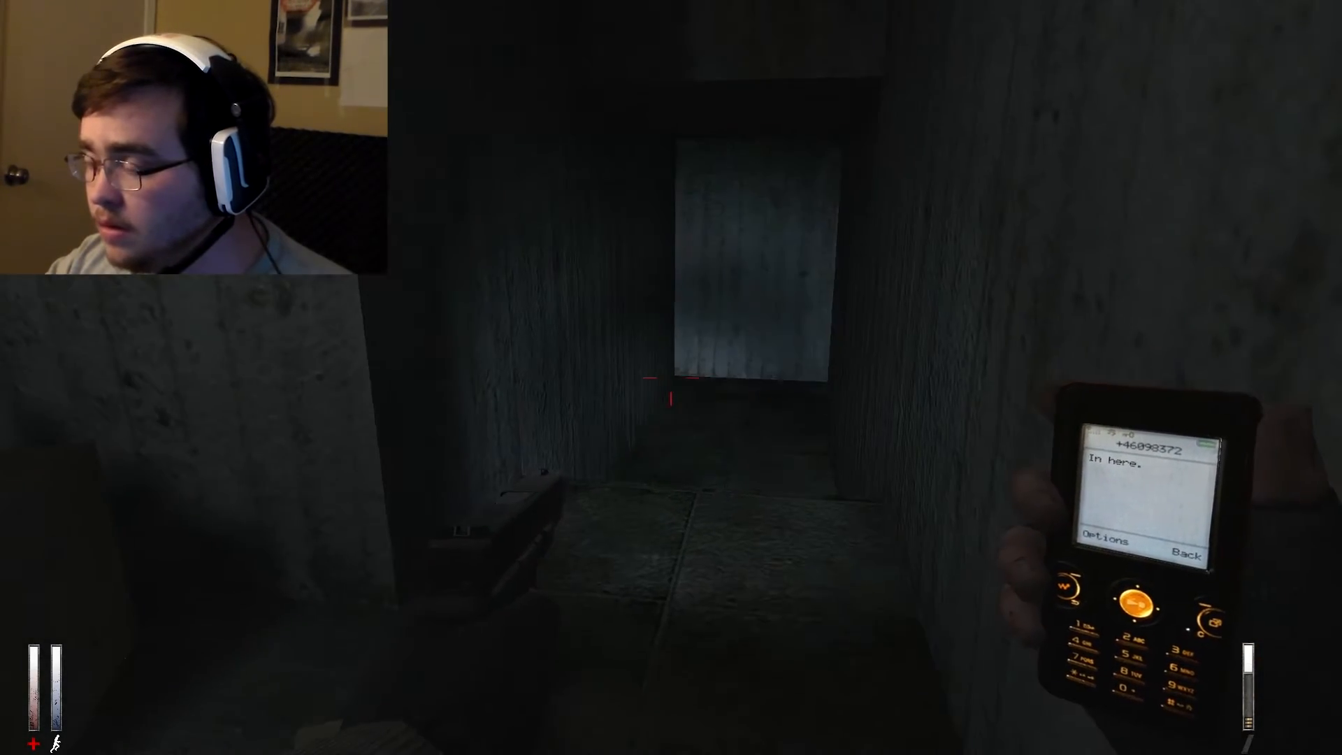
# Stow the phone and raise the pistol while heading down the concrete corridor.
pyautogui.press('tab')
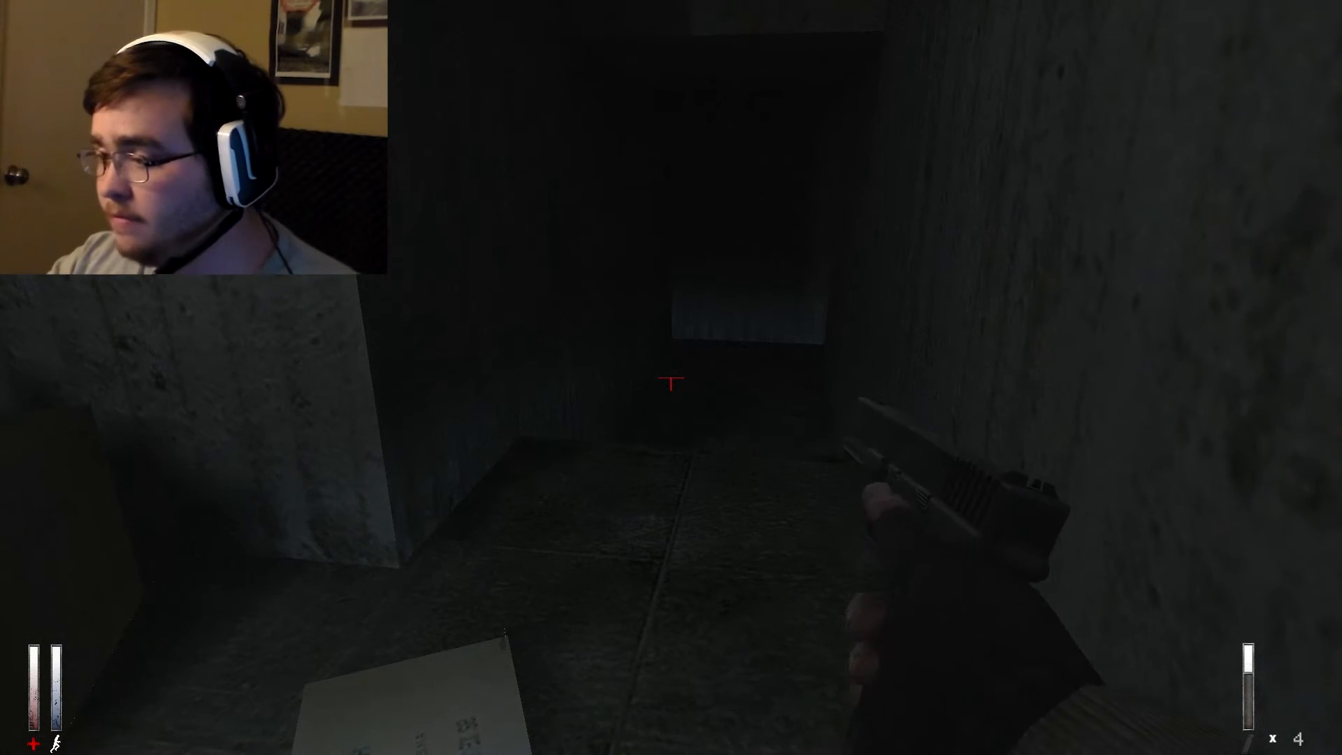
# Shoot the enemies in the dark corridors, leaving two pistol rounds, and bring the phone light back out.
pyautogui.click(671, 384)
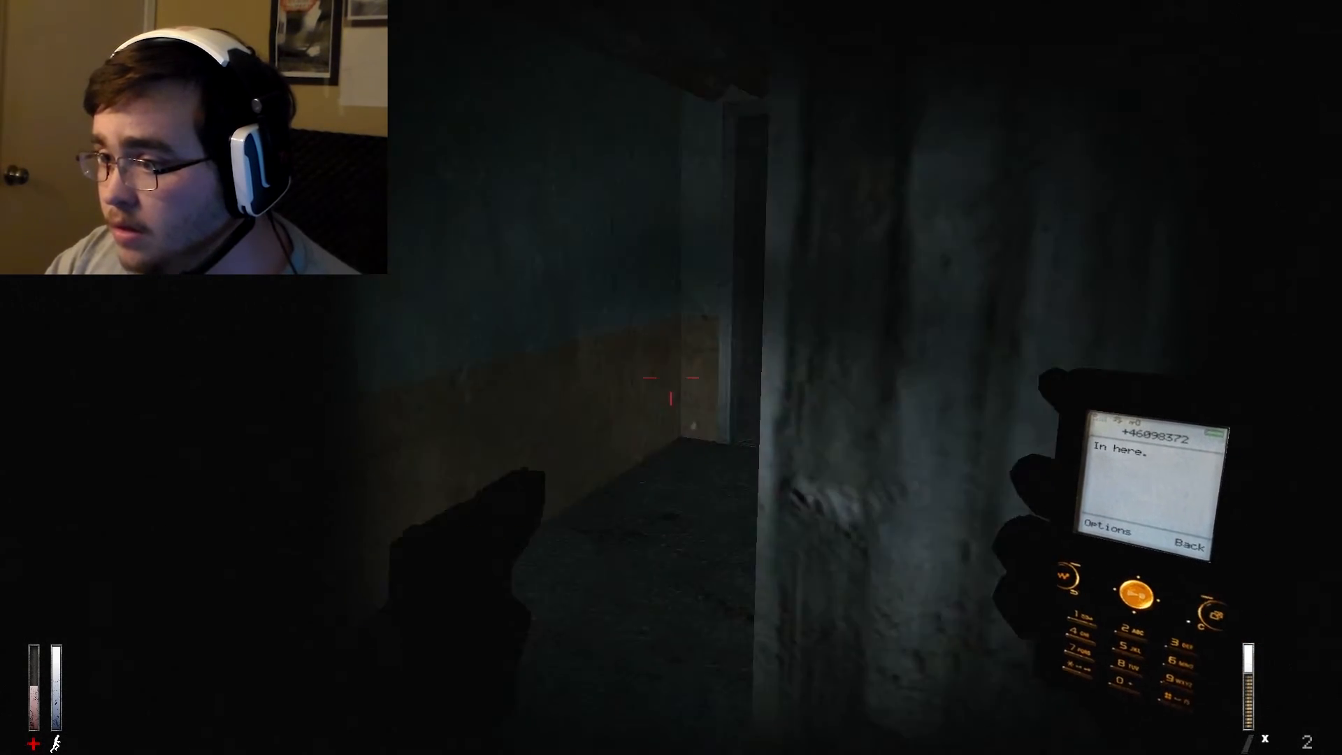
# Walk past the body on the floor into the mesh-fenced basement walkway by the railing.
pyautogui.press('w')
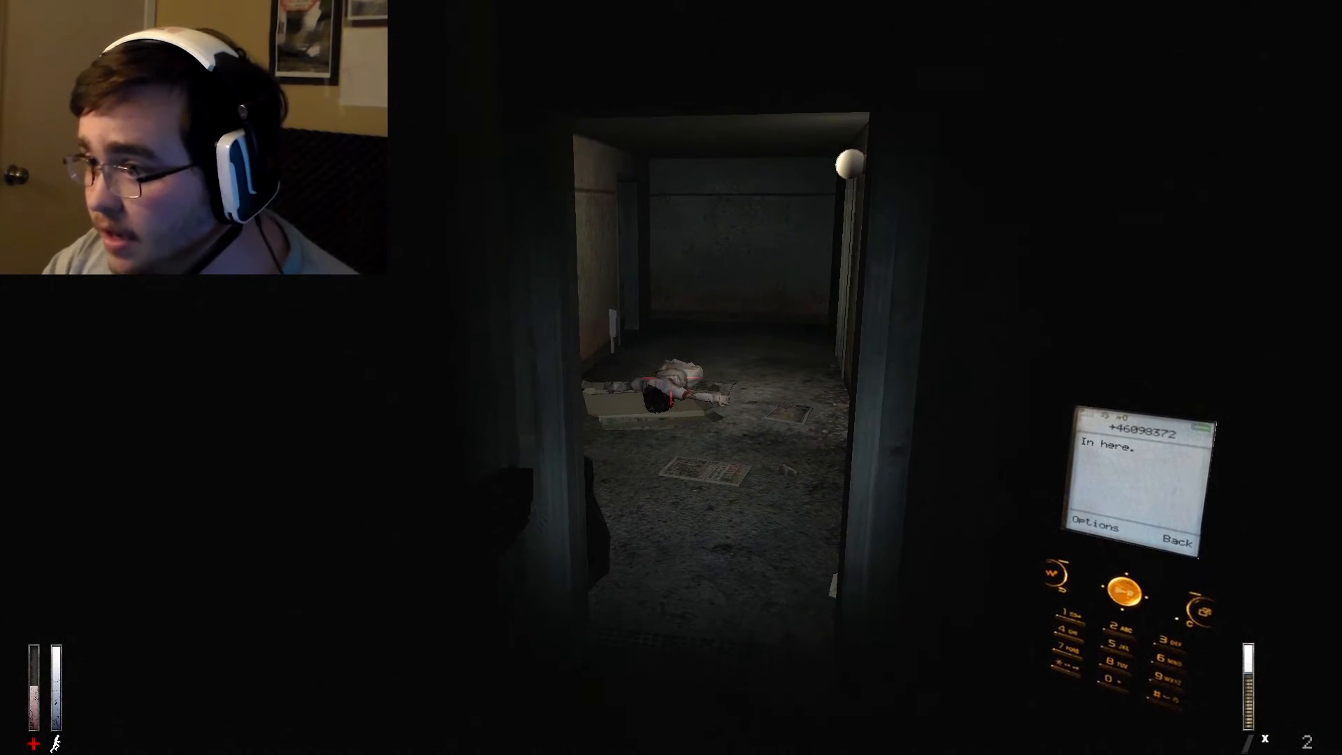
pyautogui.press('w')
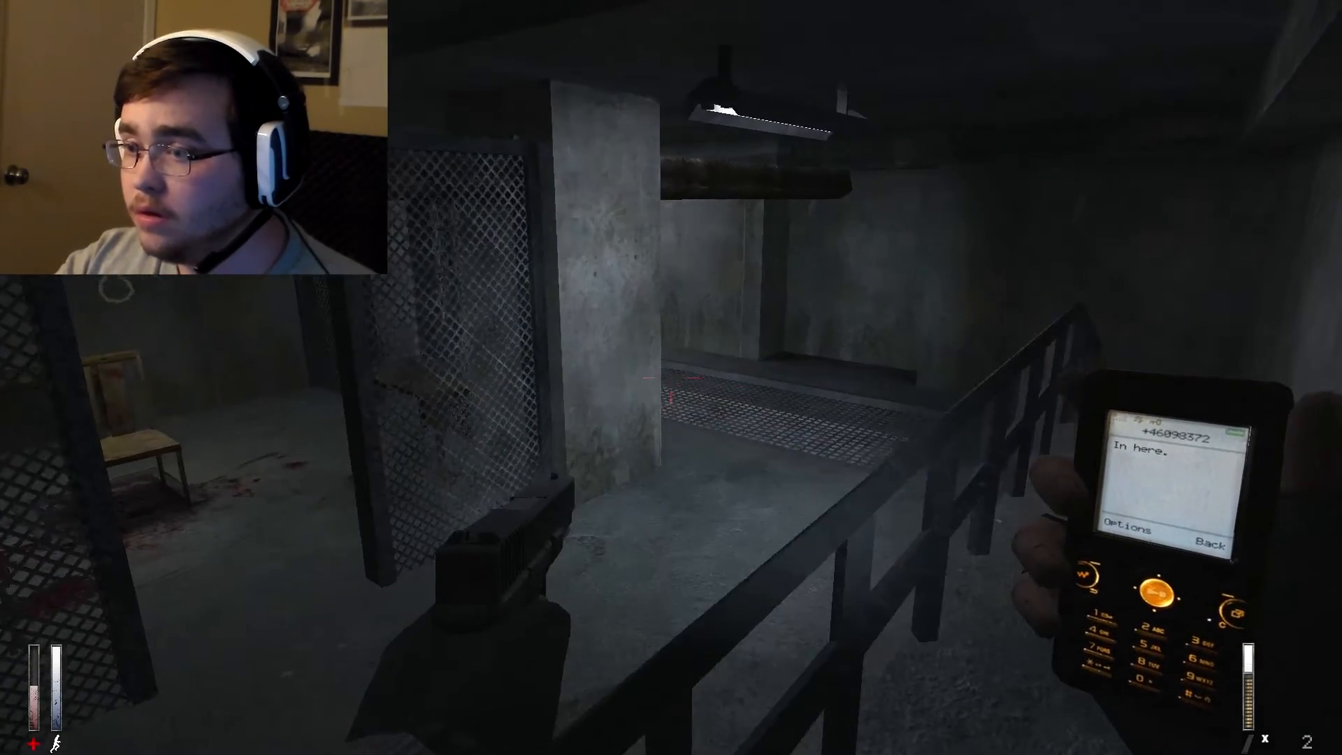
pyautogui.moveTo(670, 377)
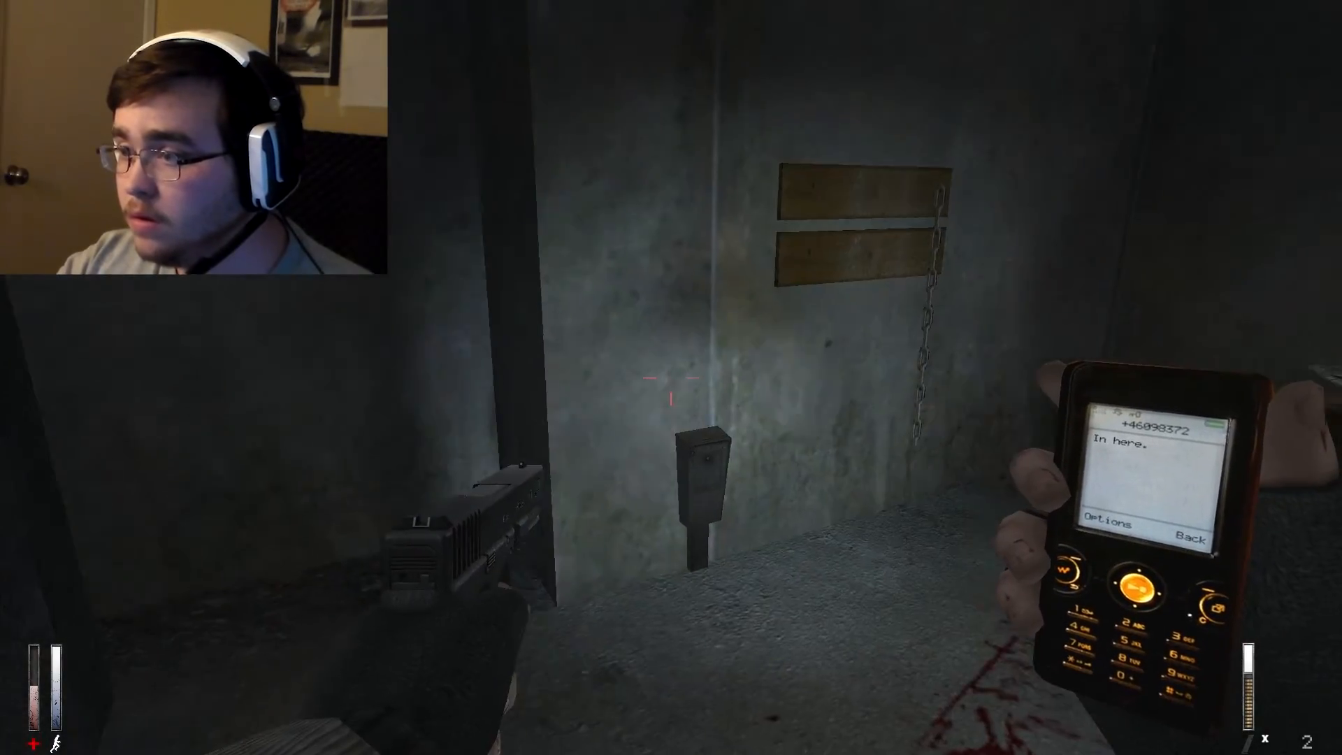
pyautogui.moveTo(671, 376)
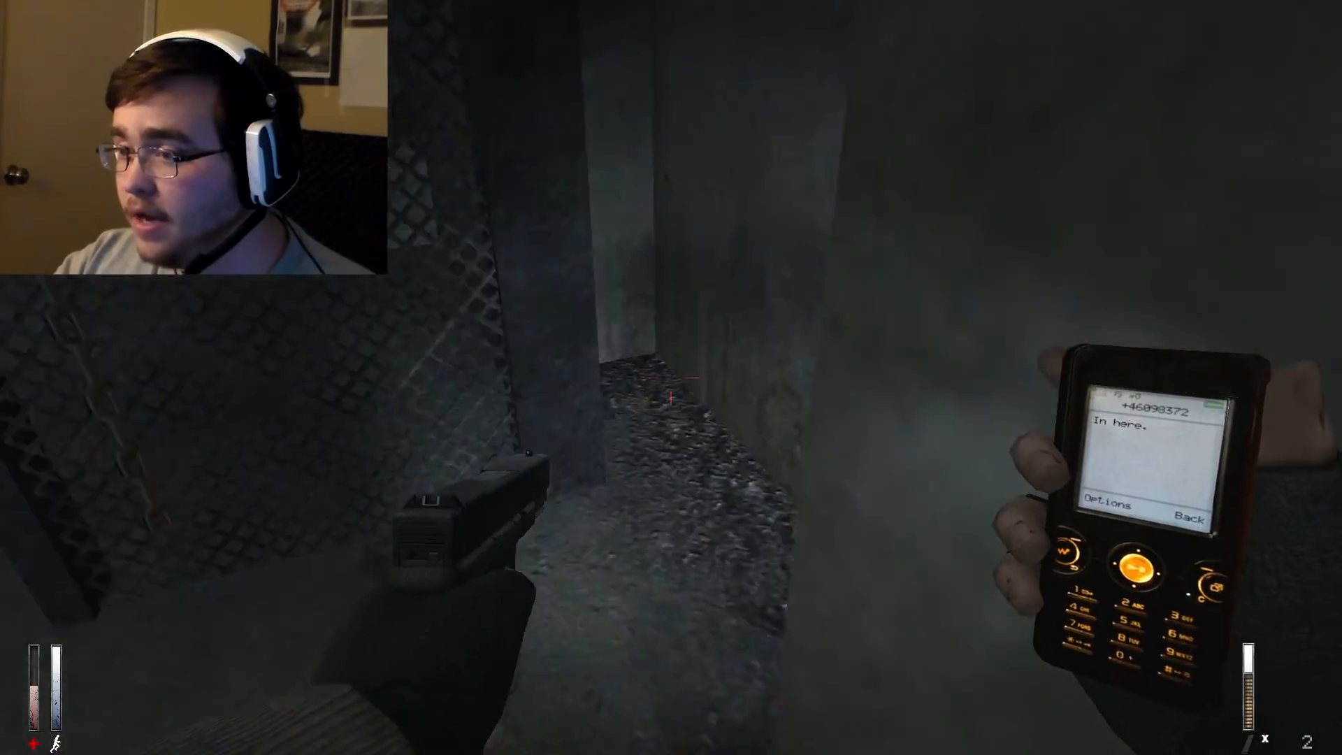
pyautogui.moveTo(671, 377)
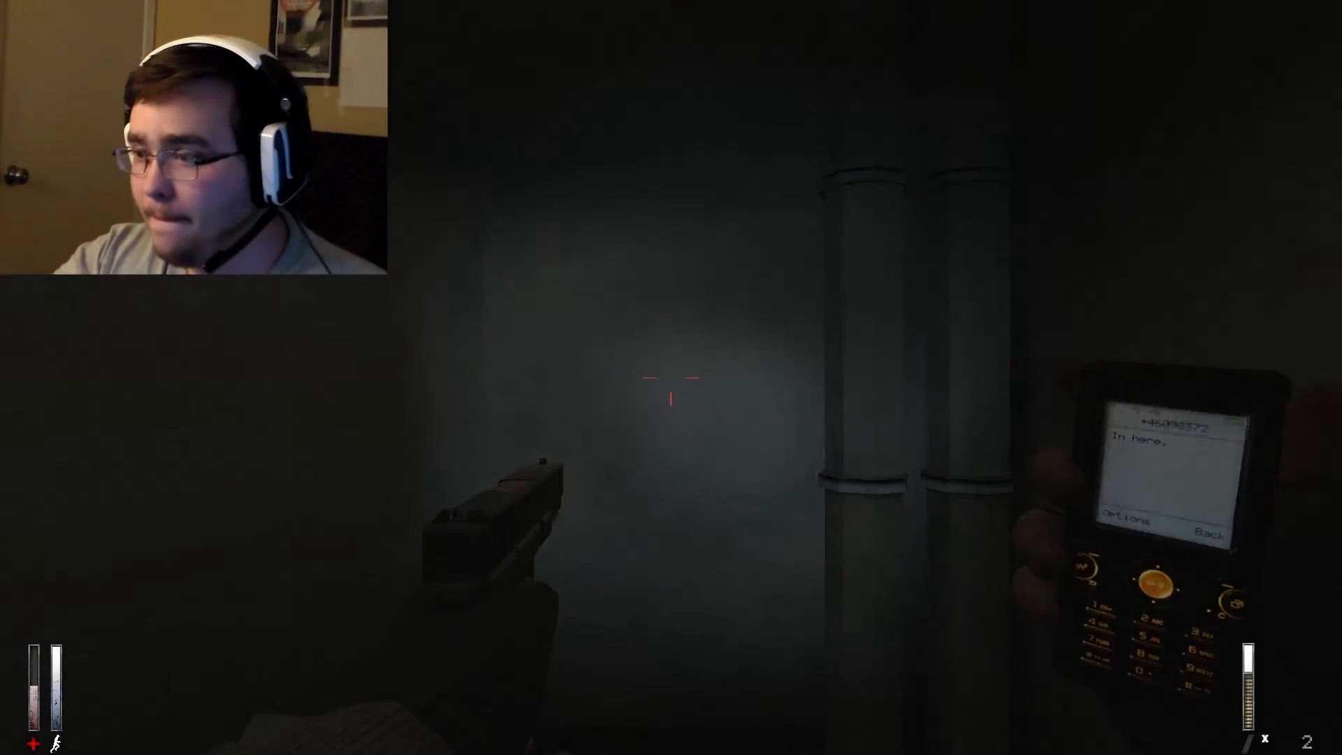
pyautogui.moveTo(671, 398)
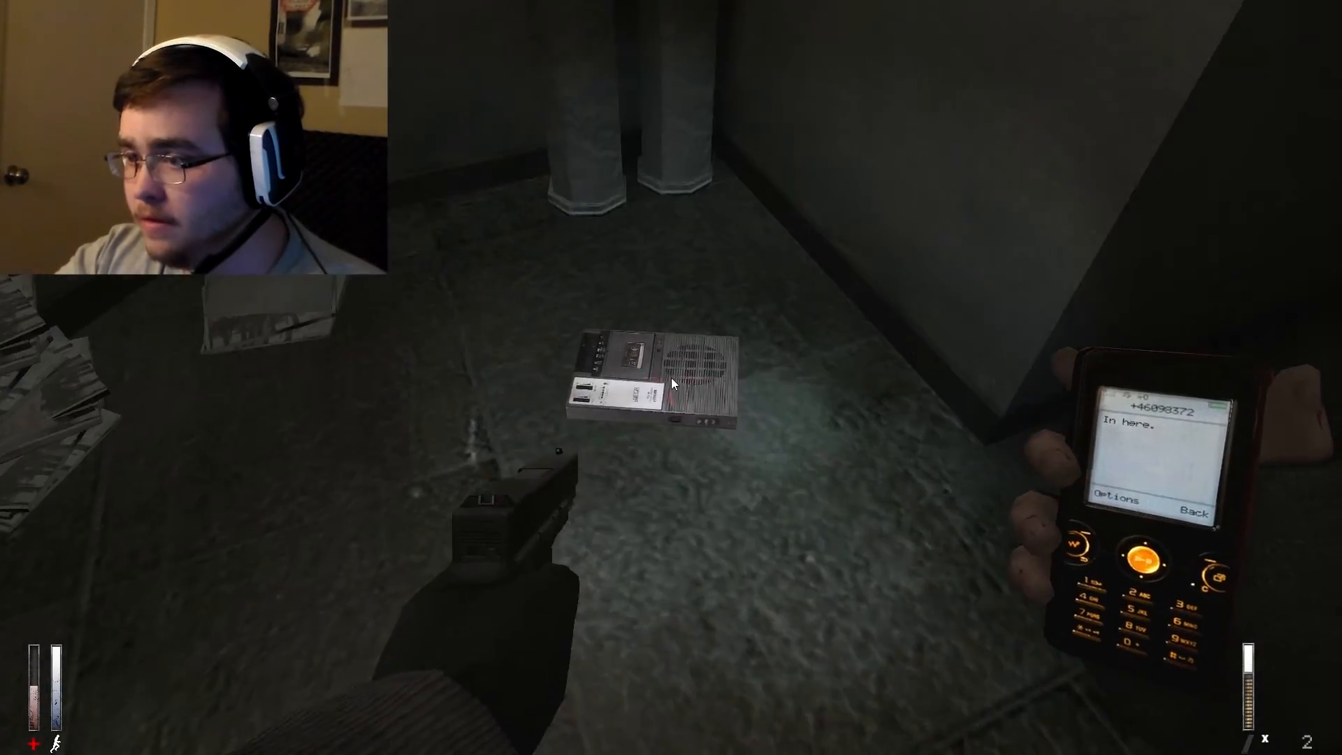